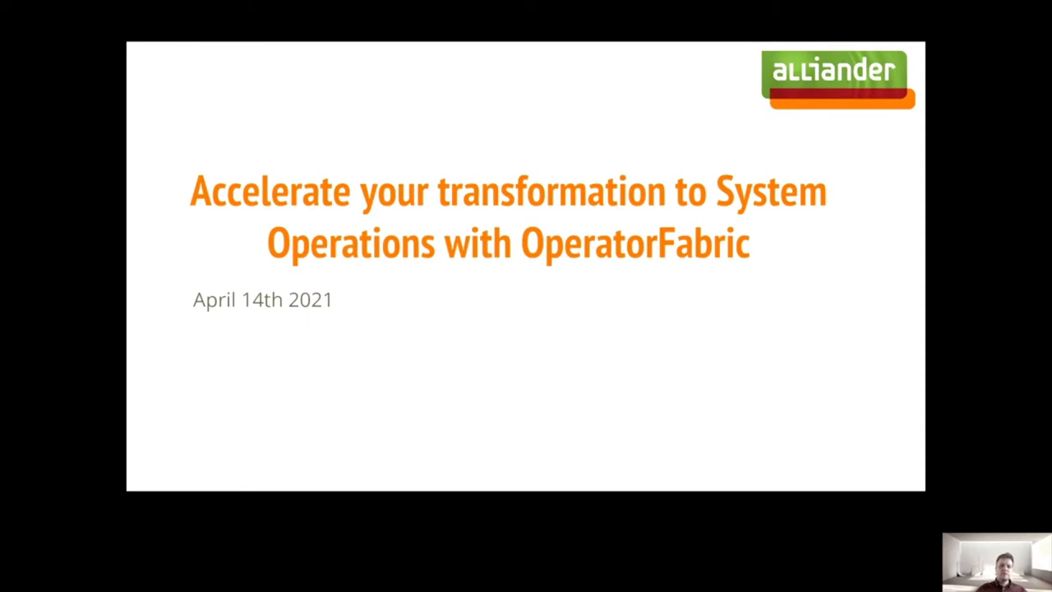
# Step: Advance from the OperatorFabric title slide to the Alliander past introduction slide
pyautogui.press('Right')
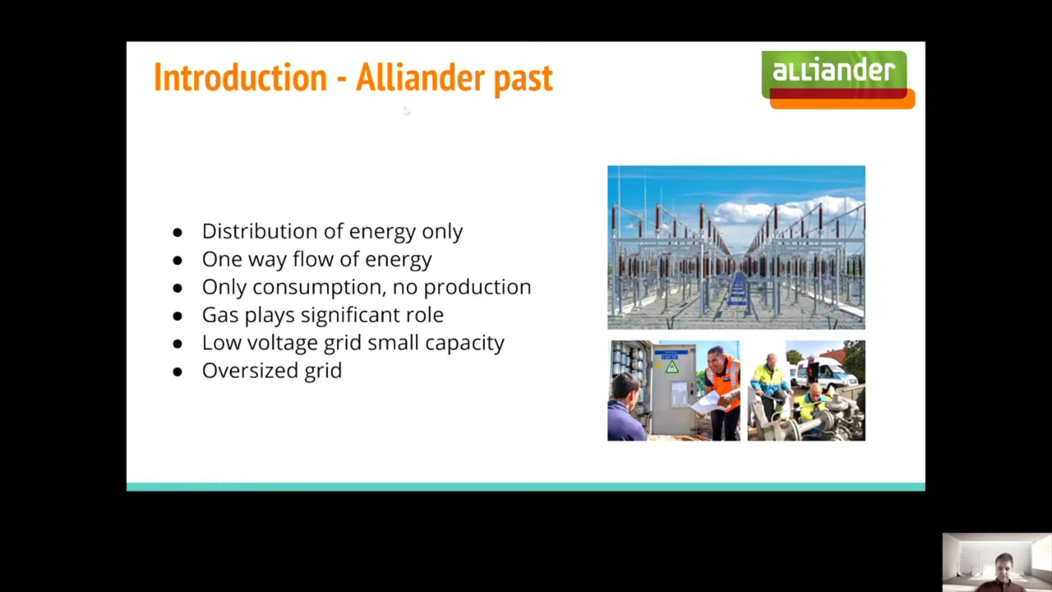
# Step: Advance to the Alliander Present & Future slide on two-way flow and capacity management
pyautogui.press('Right')
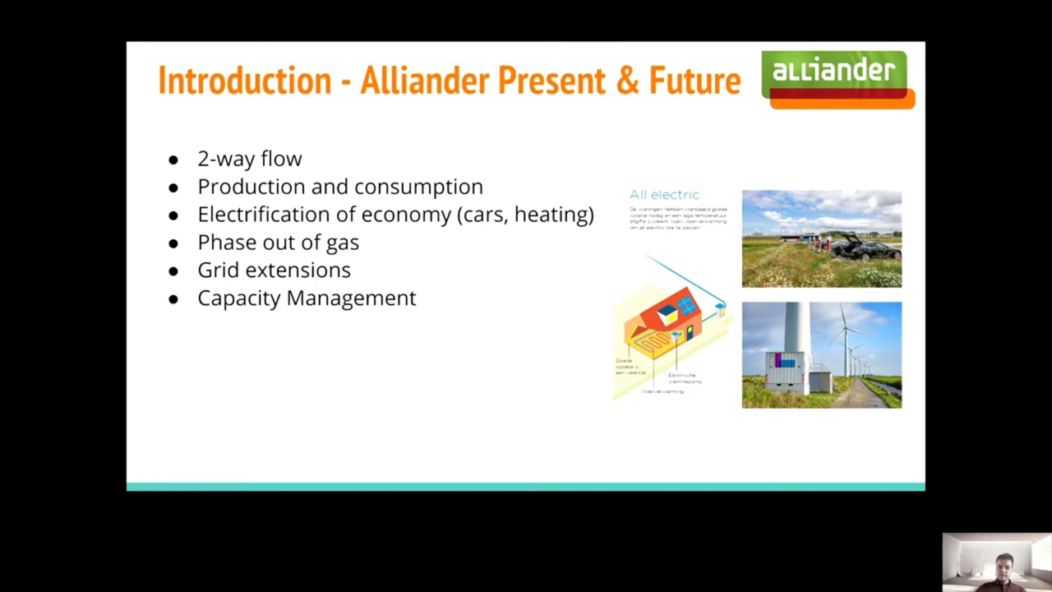
pyautogui.moveTo(464, 135)
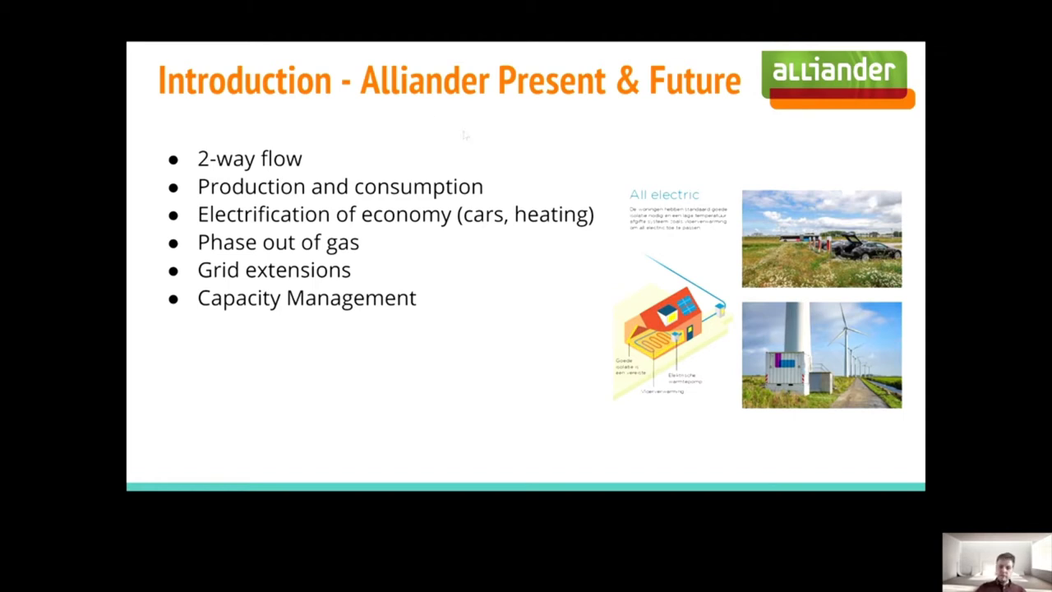
pyautogui.moveTo(477, 138)
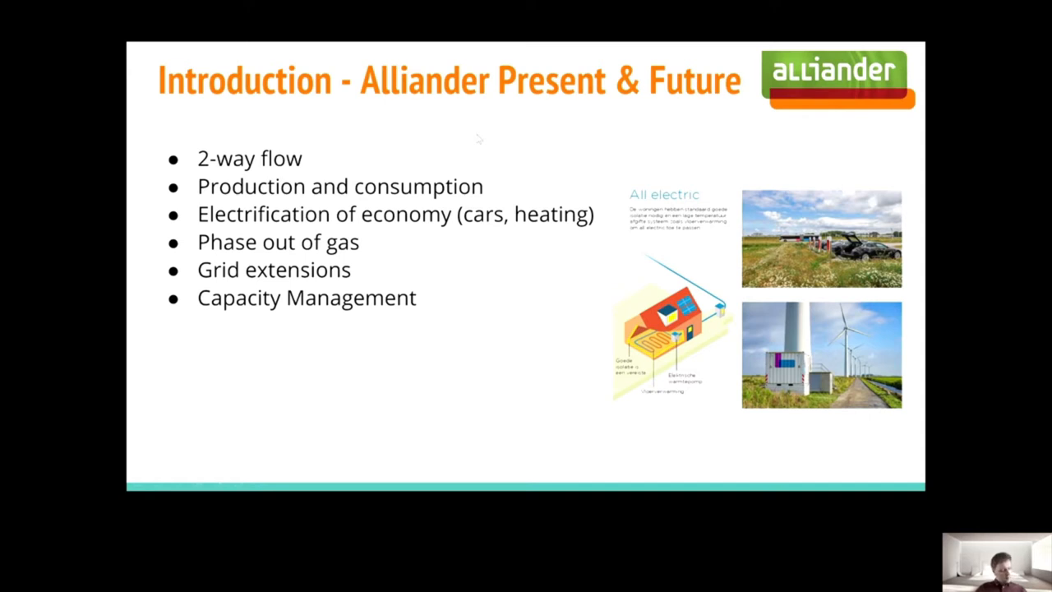
pyautogui.moveTo(502, 160)
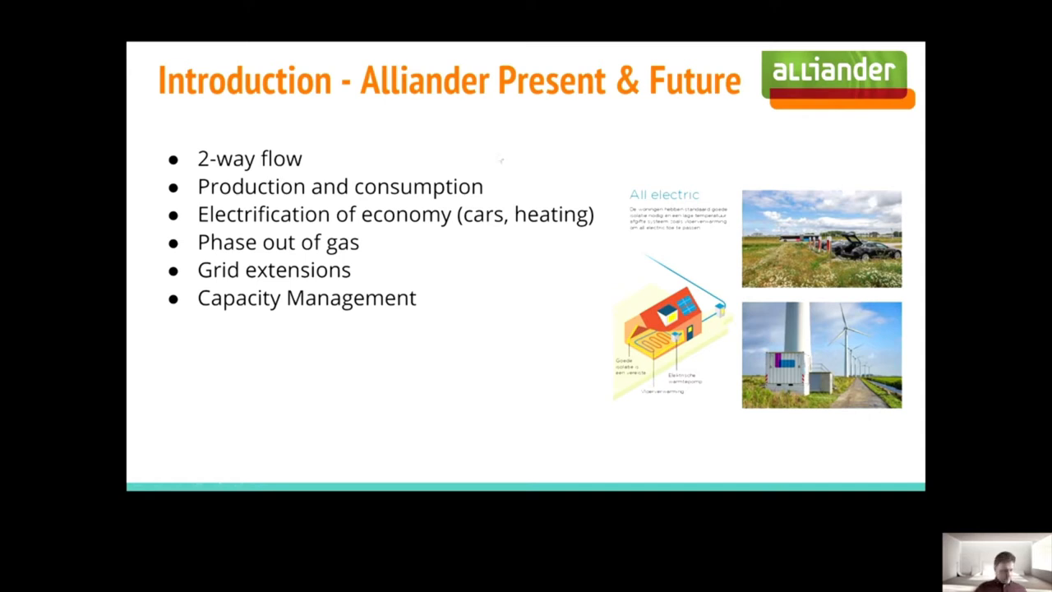
pyautogui.moveTo(469, 171)
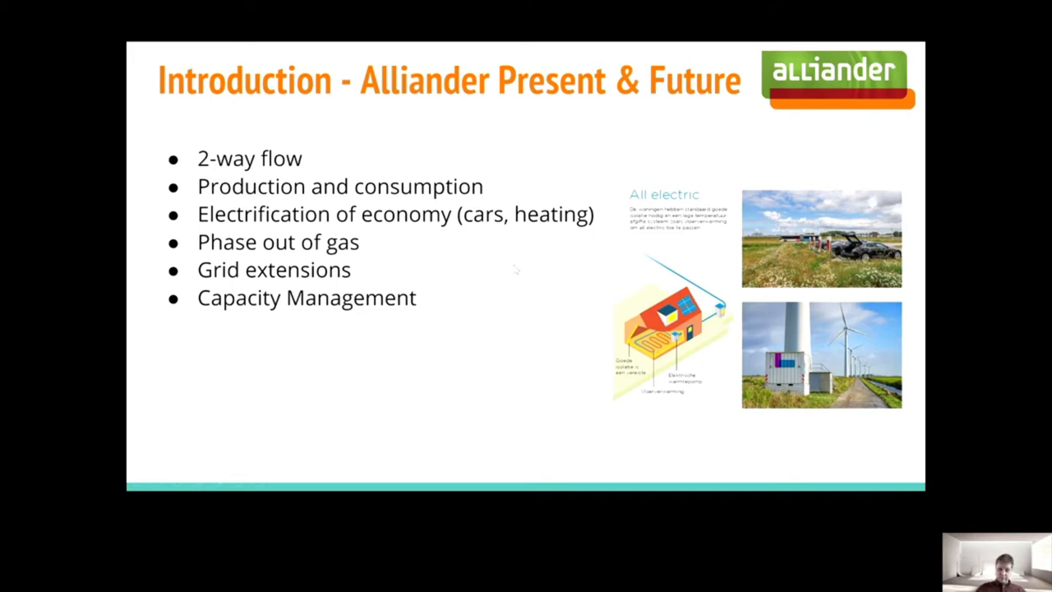
# Step: Advance to the slide contrasting multiple operator screens before with one screen after
pyautogui.press('Right')
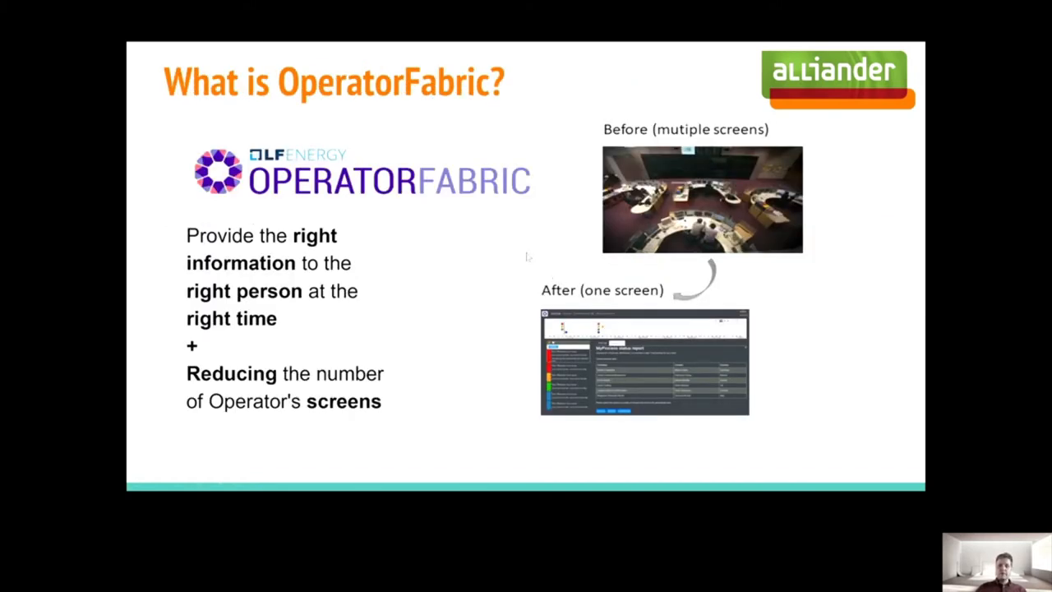
pyautogui.moveTo(534, 232)
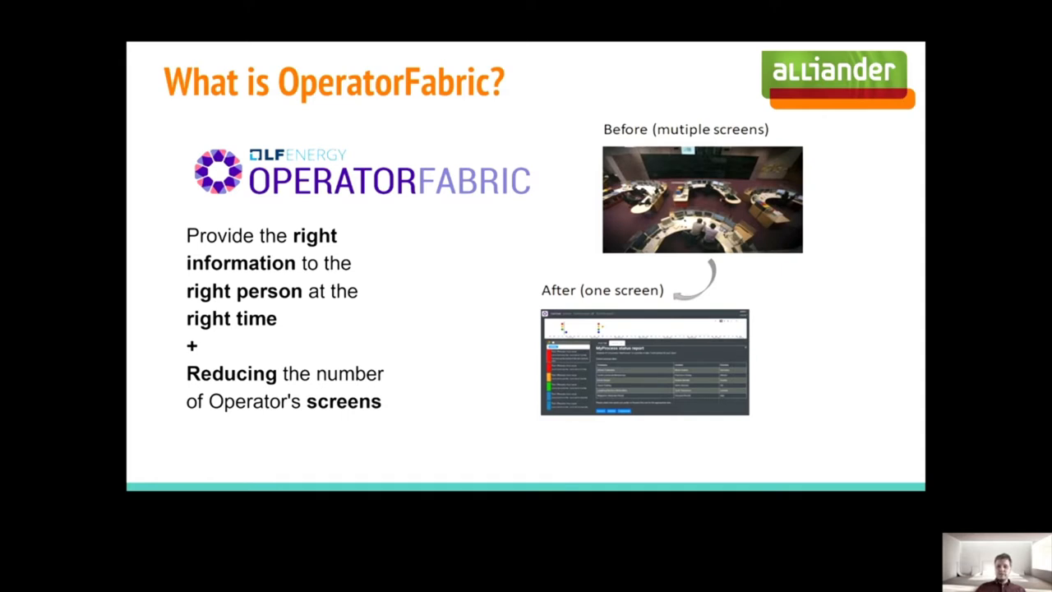
pyautogui.moveTo(464, 273)
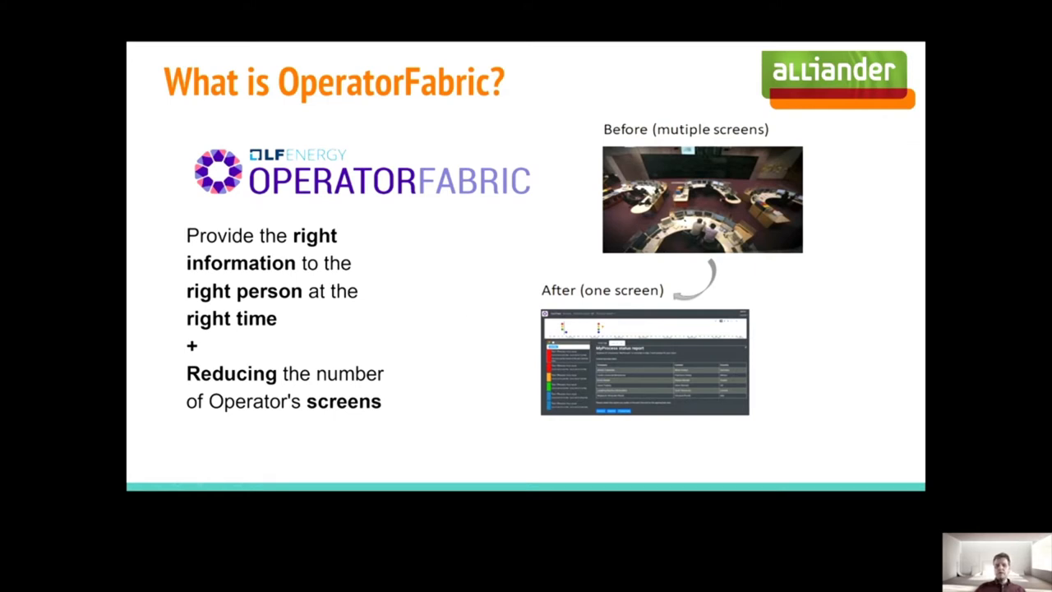
pyautogui.moveTo(614, 290)
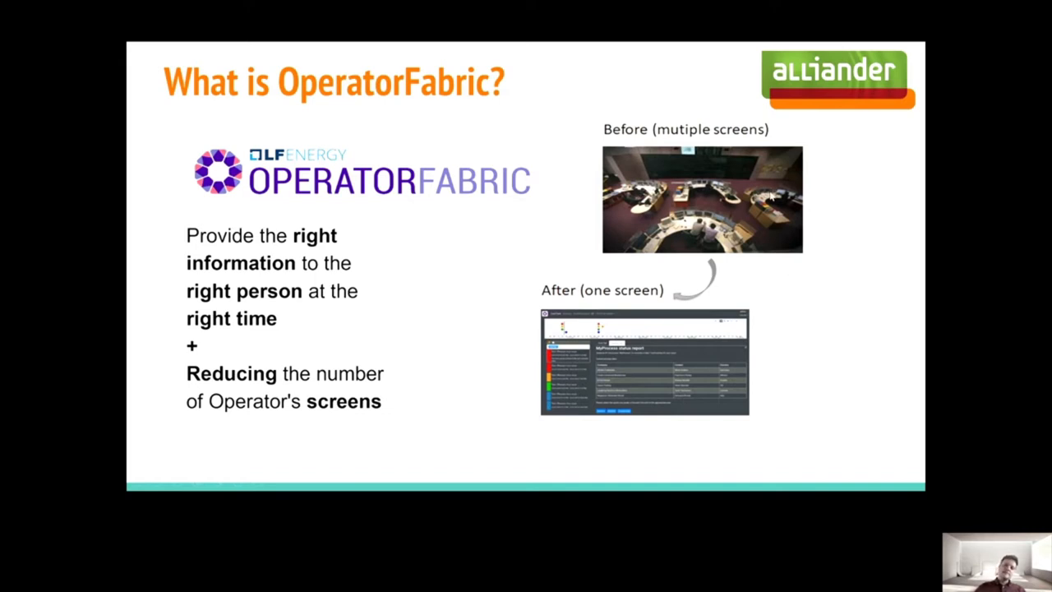
pyautogui.moveTo(793, 250)
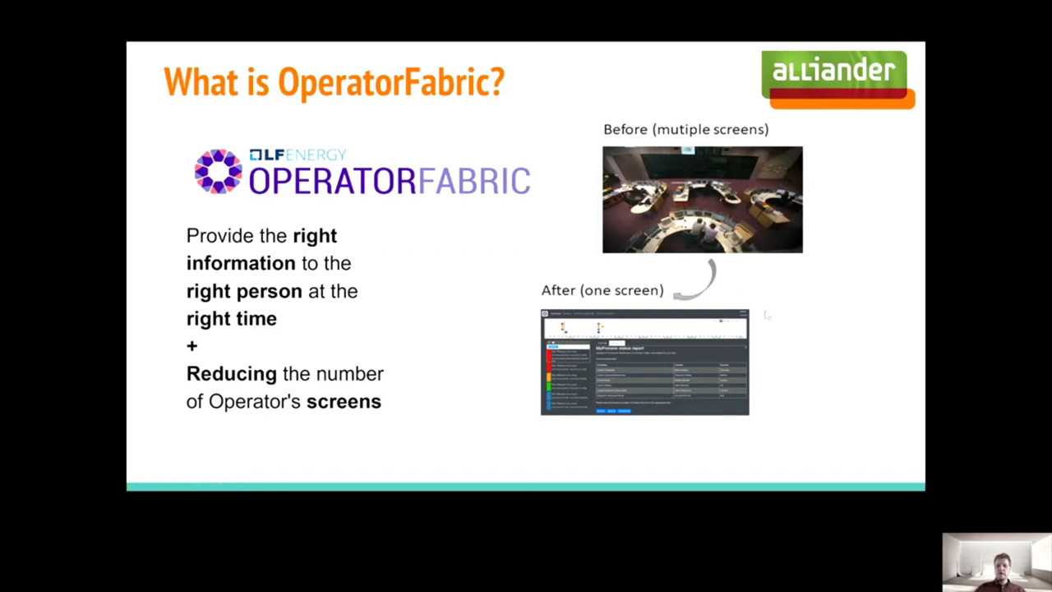
pyautogui.moveTo(758, 316)
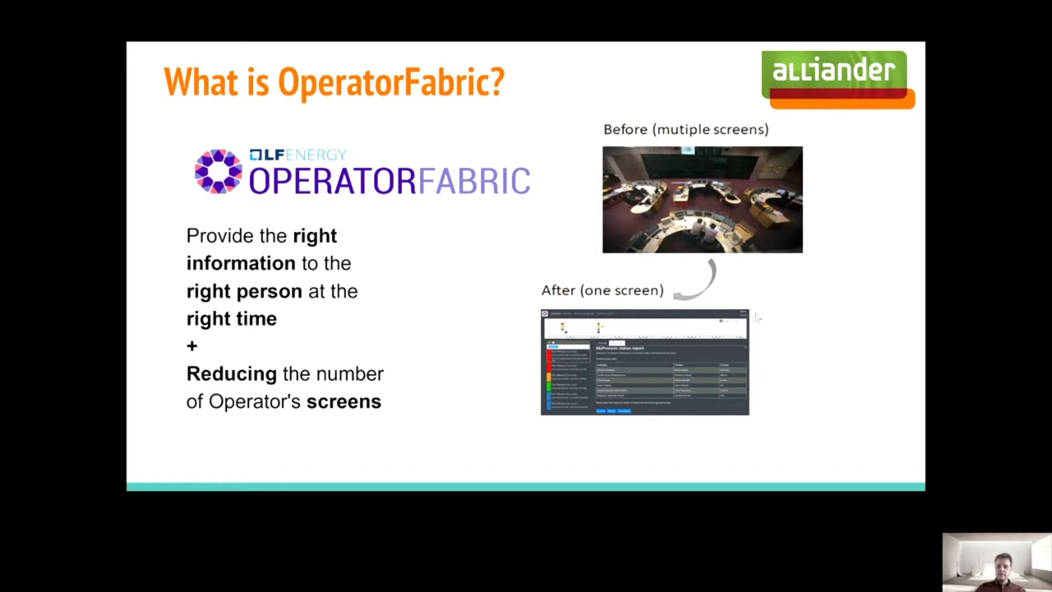
pyautogui.moveTo(739, 372)
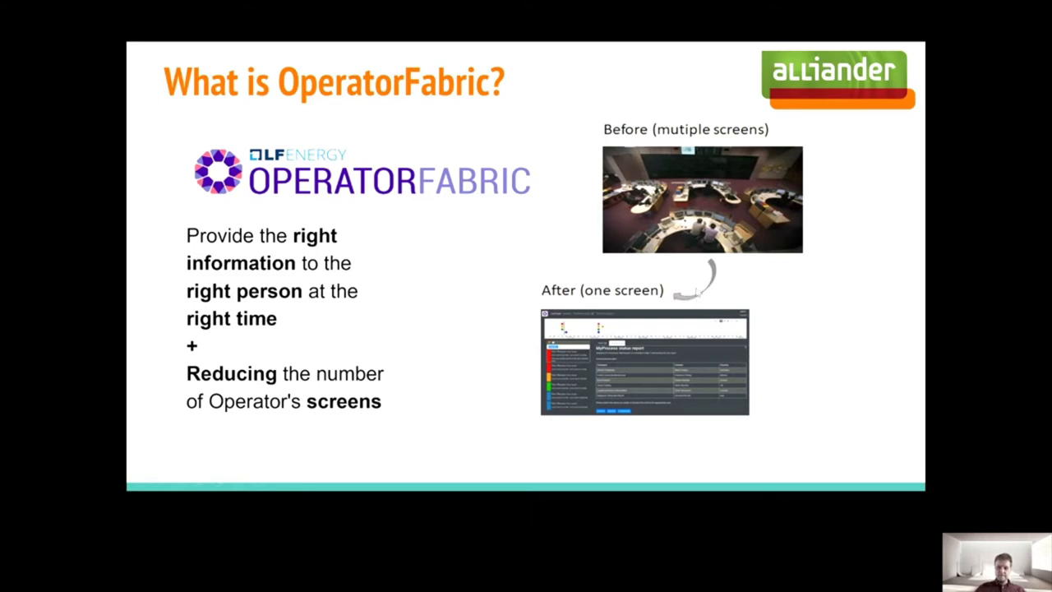
# Step: Show the Integration Test process definition in Camunda Cockpit, then return to the slides
pyautogui.press('Right')
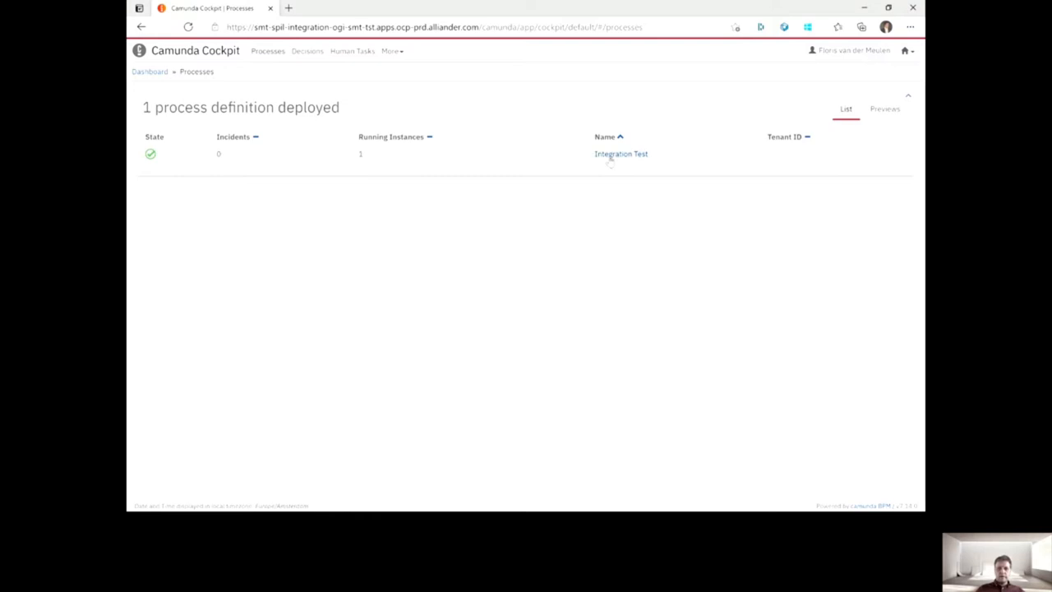
pyautogui.click(620, 154)
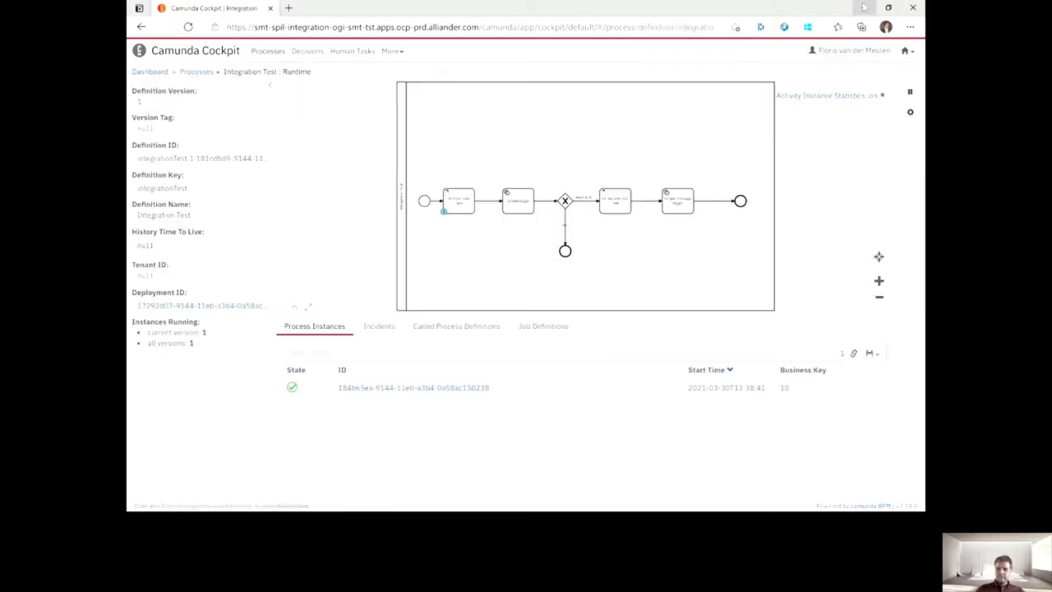
pyautogui.click(458, 201)
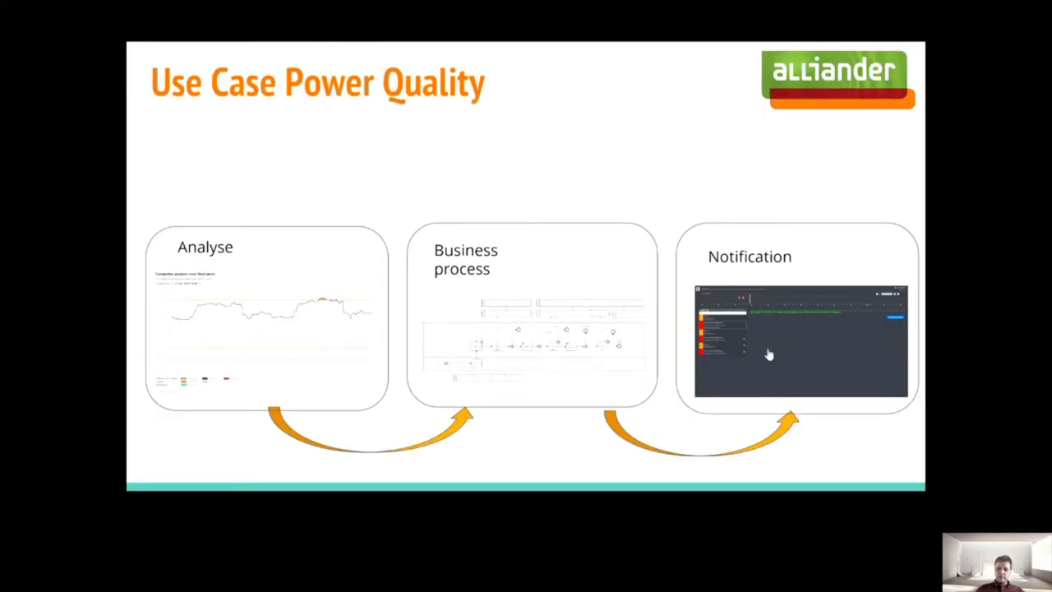
pyautogui.moveTo(816, 359)
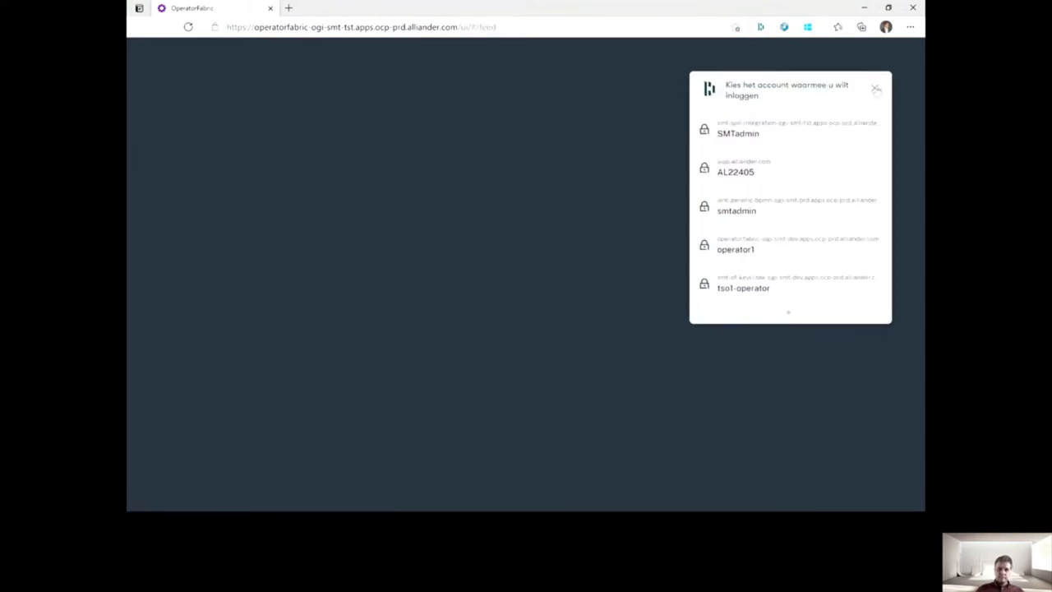
# Step: Sign in with a saved account to reach the empty Card Feed with its seven-day timeline
pyautogui.click(737, 133)
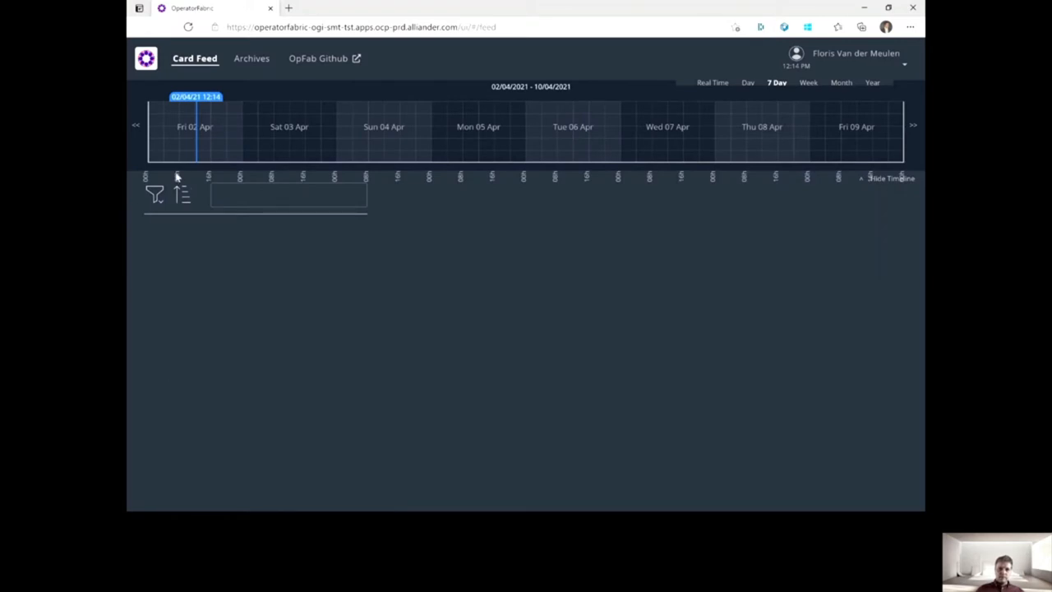
pyautogui.moveTo(641, 62)
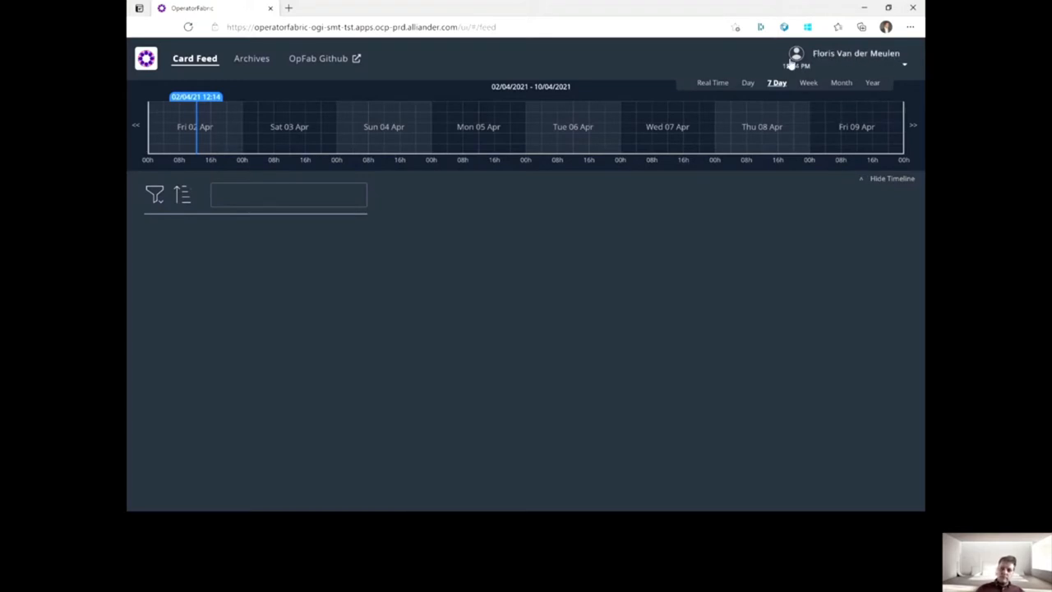
pyautogui.moveTo(661, 67)
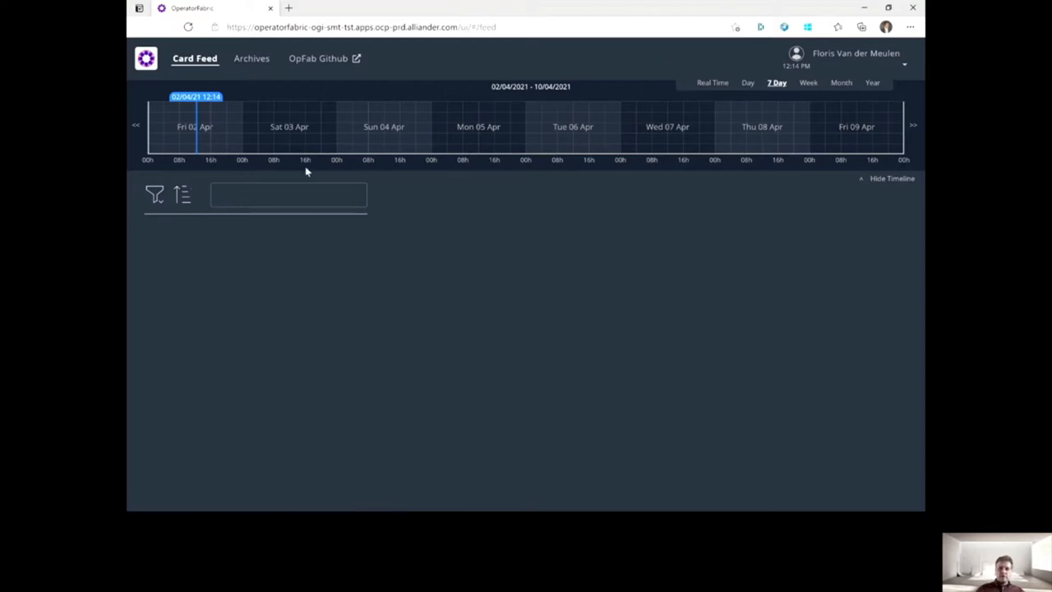
pyautogui.moveTo(837, 155)
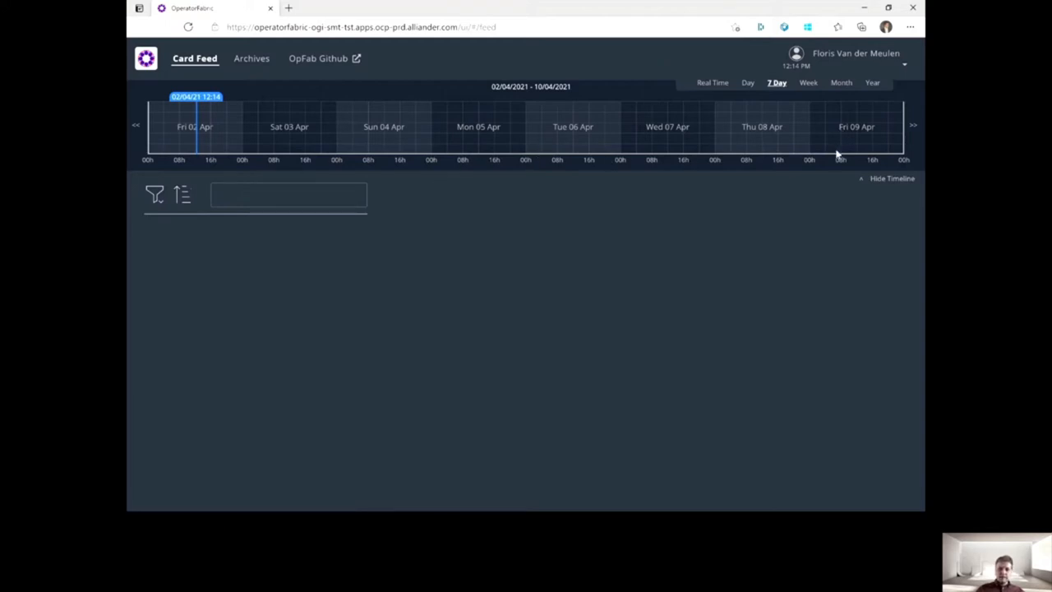
pyautogui.moveTo(842, 156)
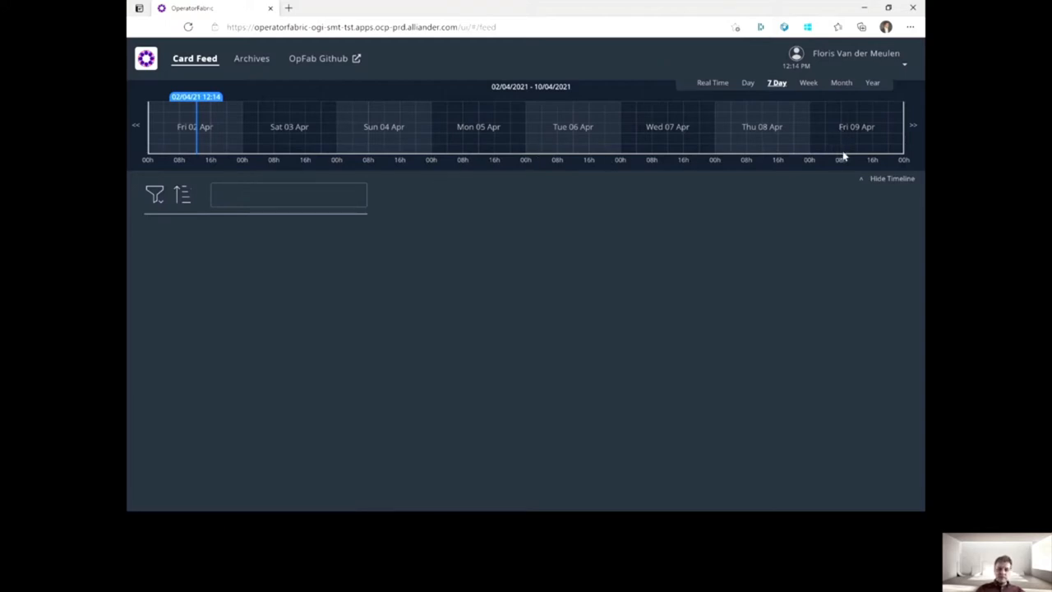
pyautogui.moveTo(810, 115)
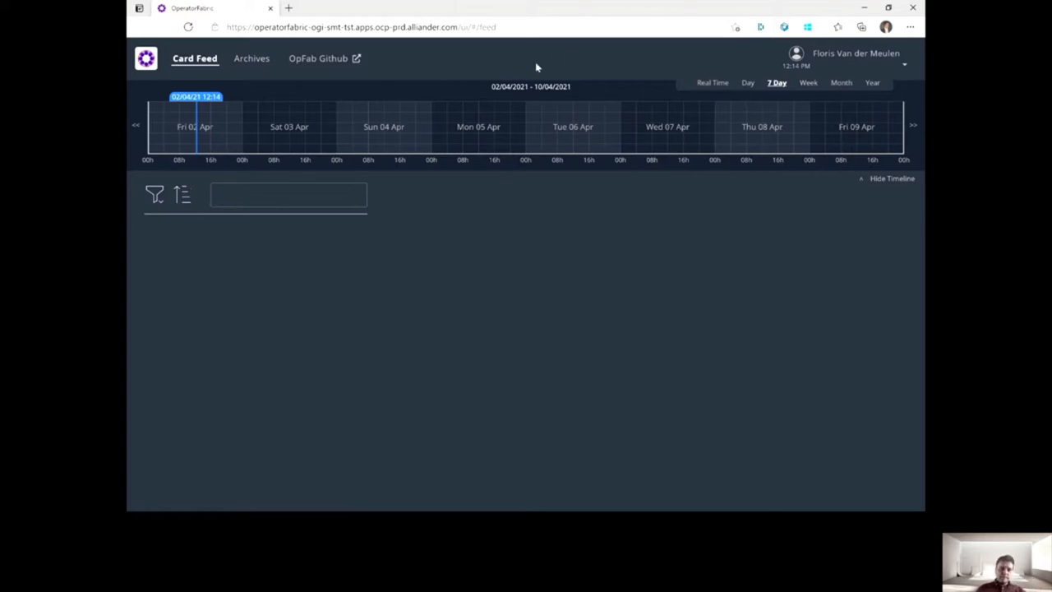
# Step: Show the Archives page with tag, process, state and publish/active date filters
pyautogui.click(253, 57)
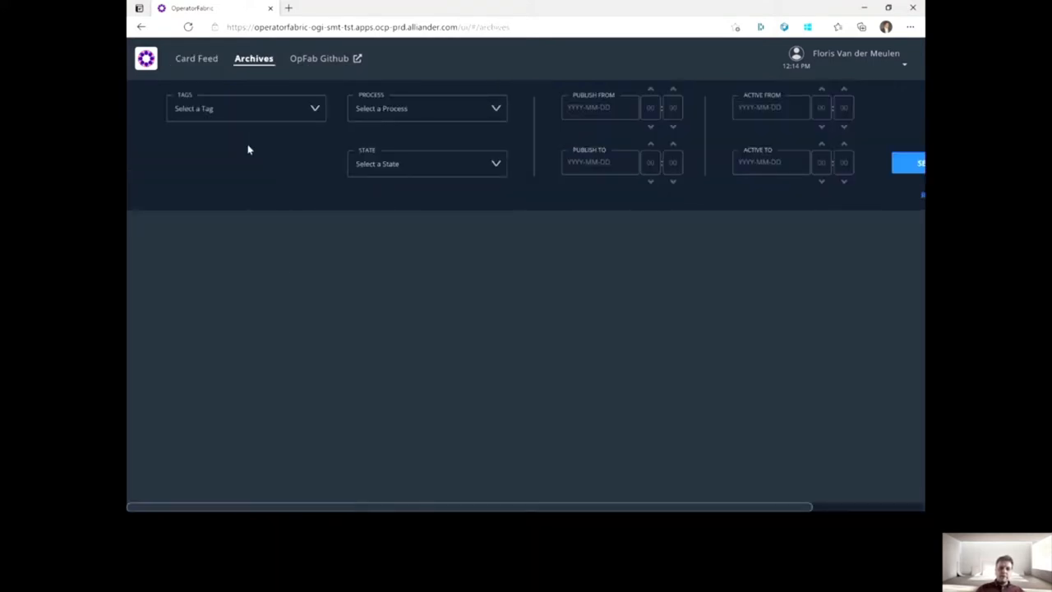
pyautogui.moveTo(540, 89)
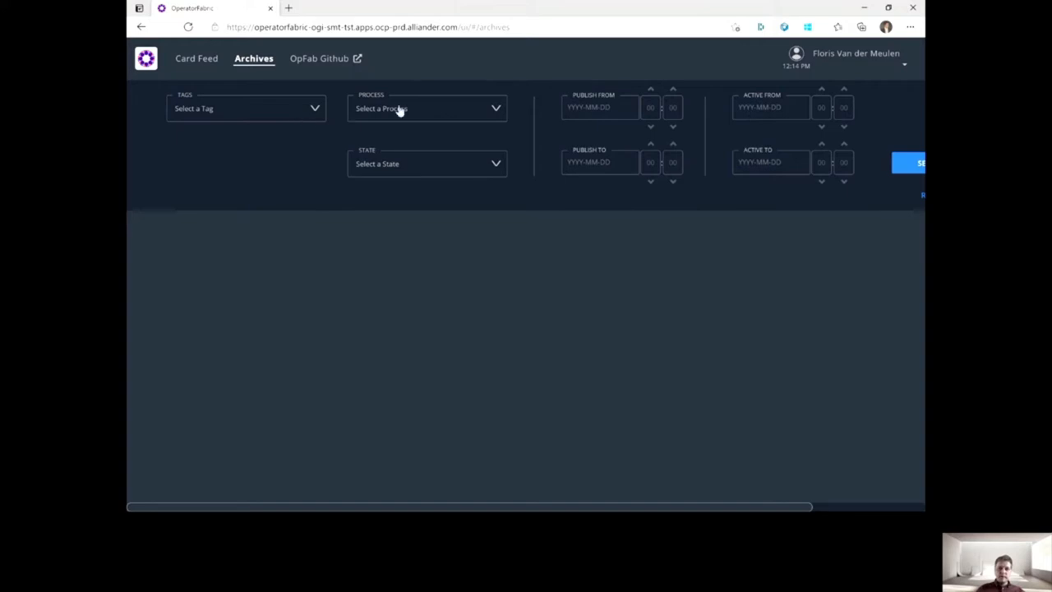
pyautogui.moveTo(536, 163)
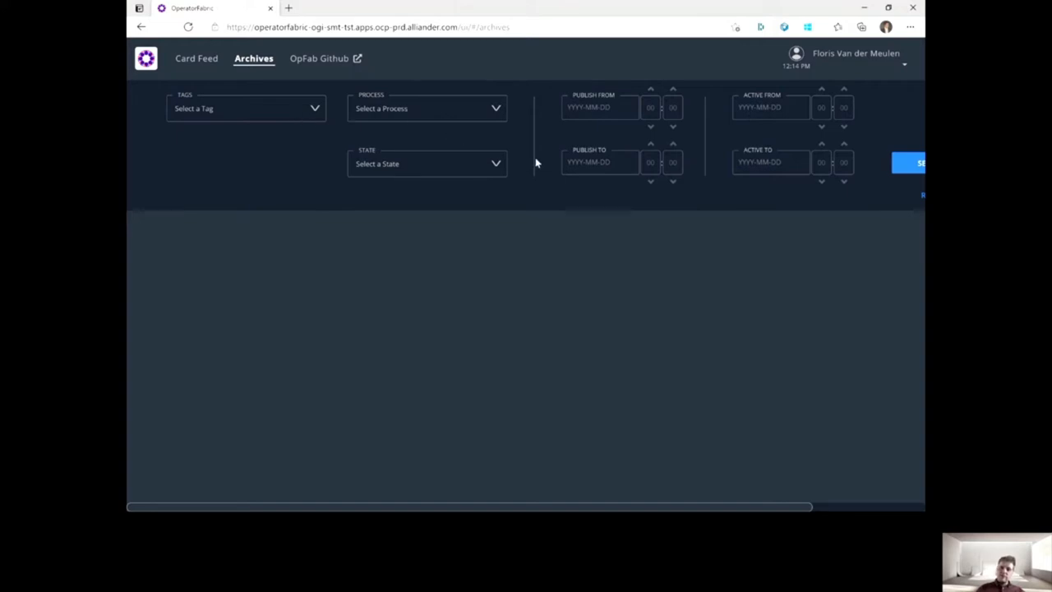
pyautogui.moveTo(565, 138)
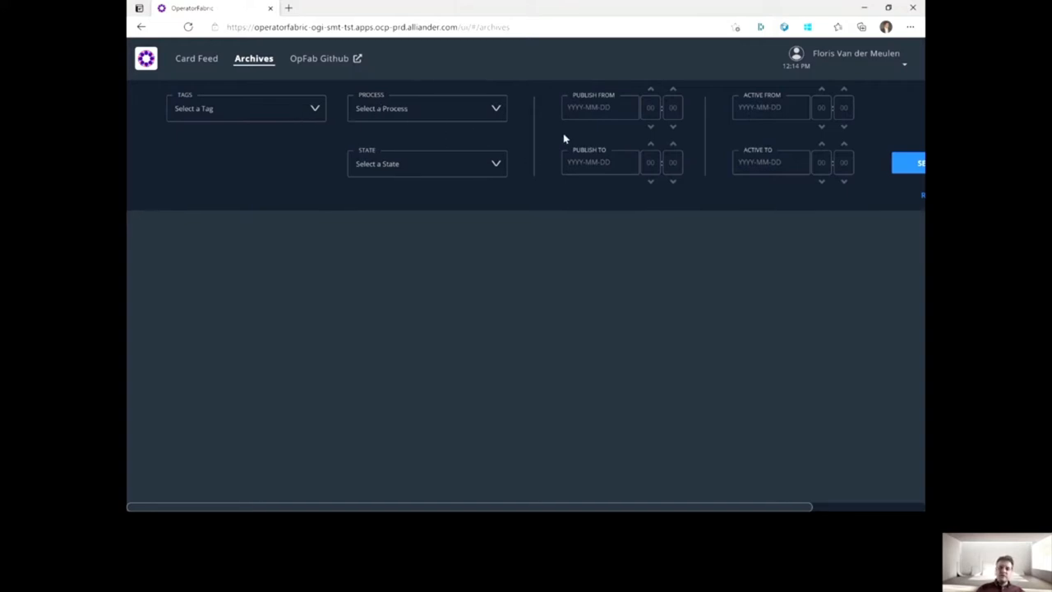
pyautogui.moveTo(546, 157)
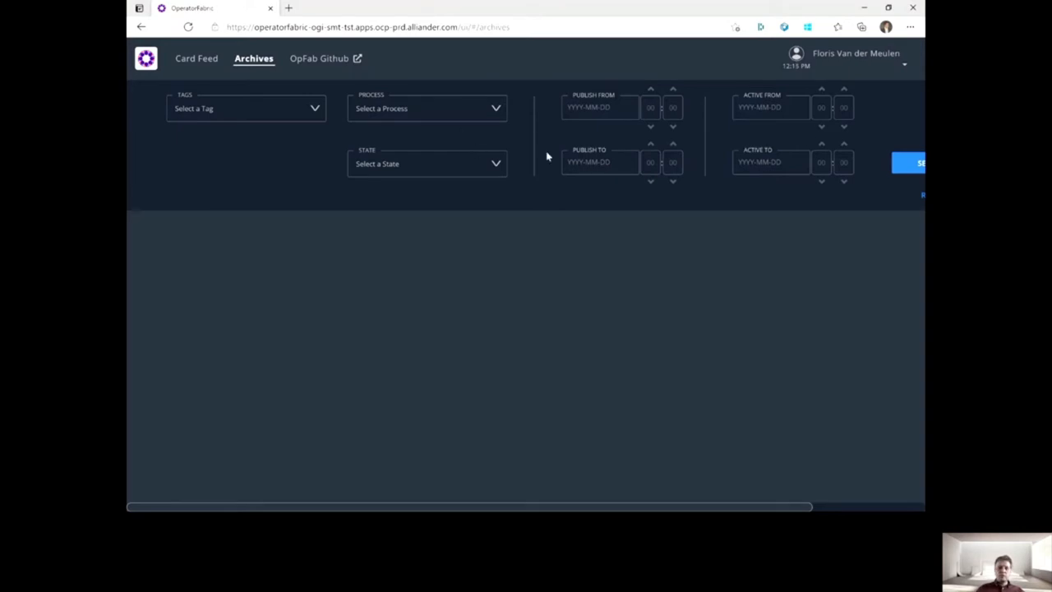
pyautogui.moveTo(331, 143)
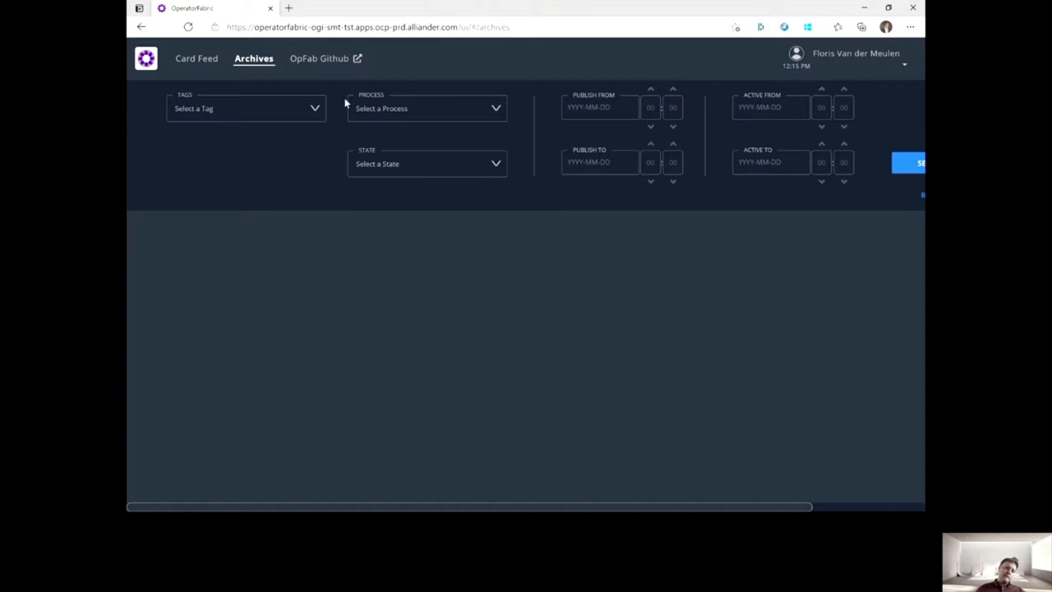
pyautogui.moveTo(682, 106)
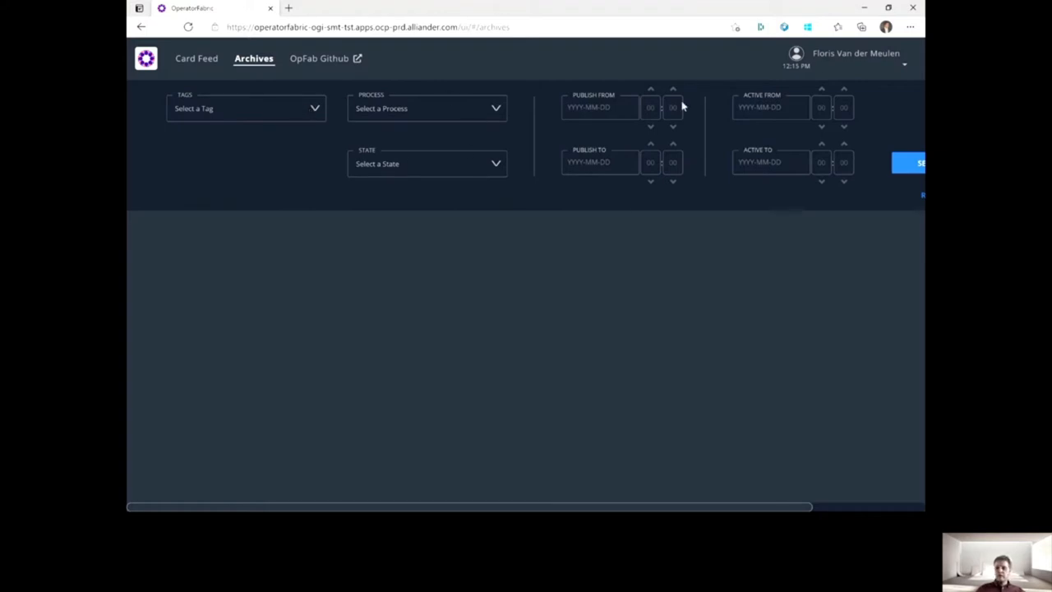
pyautogui.moveTo(228, 146)
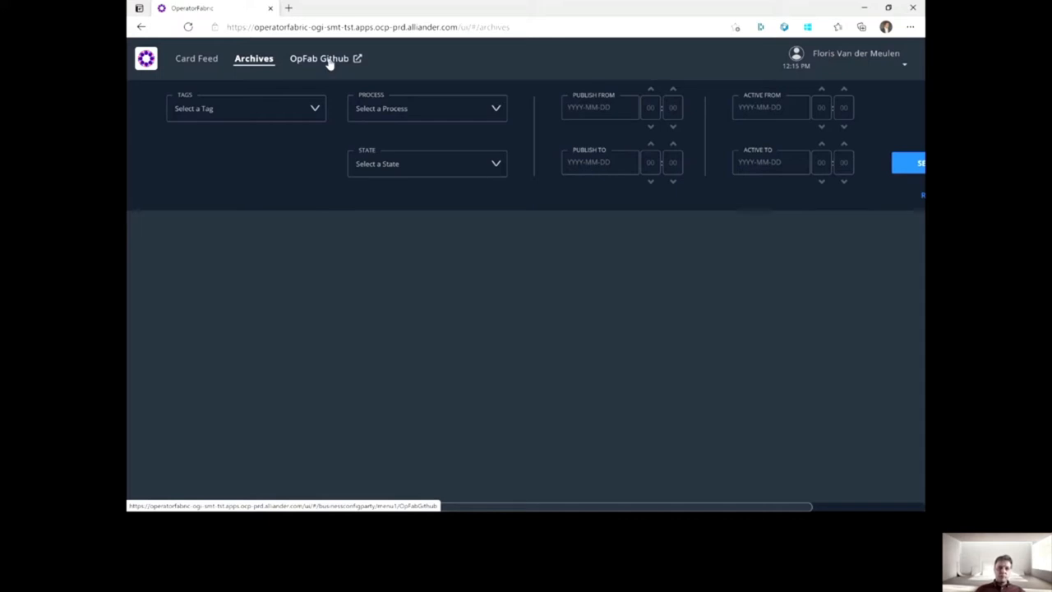
# Step: View the embedded OpFab Github project page, then go back to the Card Feed
pyautogui.click(319, 58)
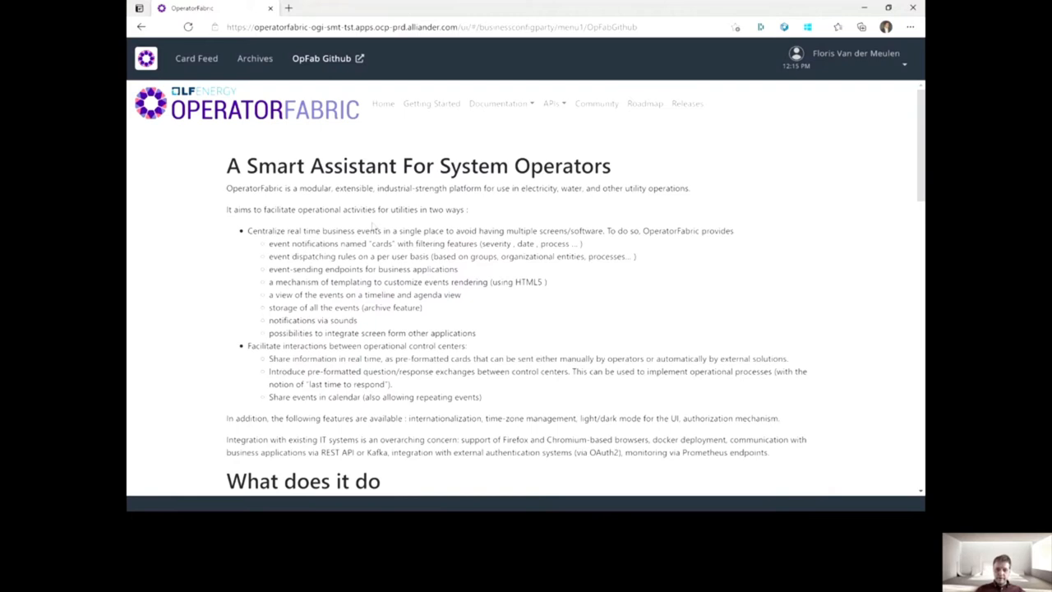
pyautogui.moveTo(259, 93)
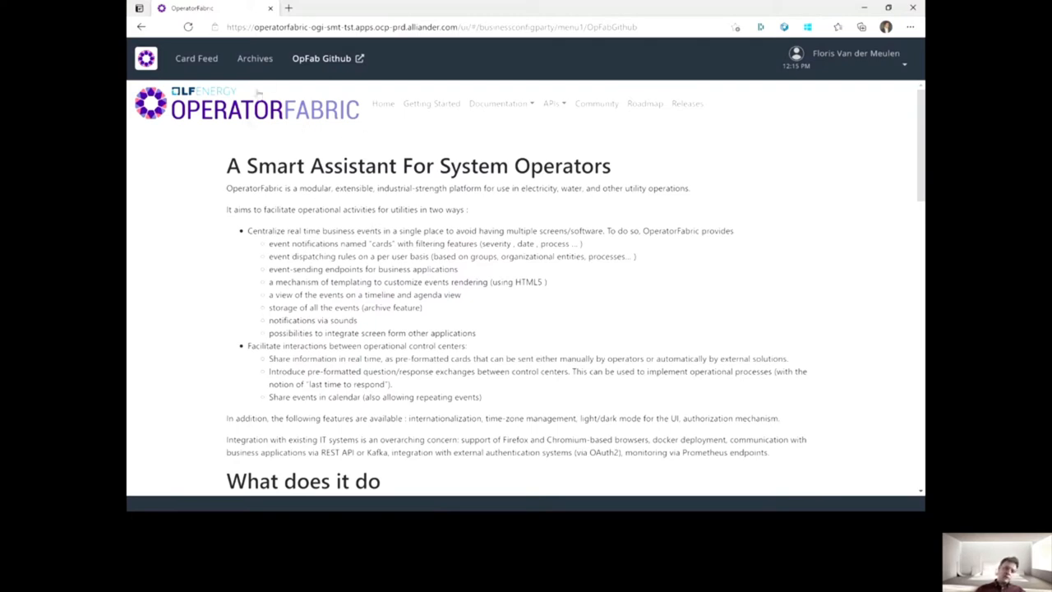
pyautogui.moveTo(432, 104)
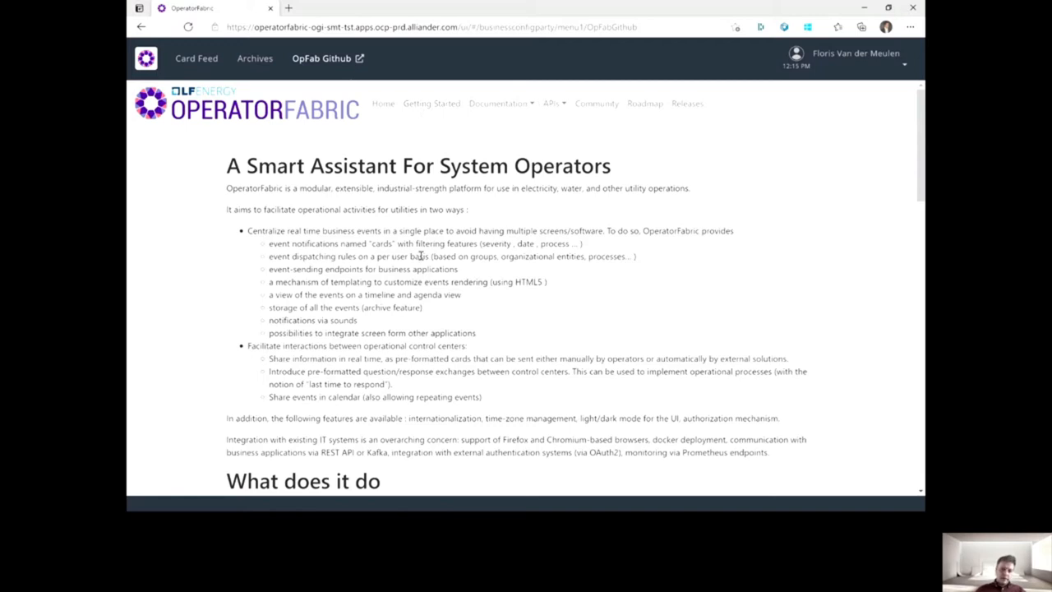
pyautogui.moveTo(411, 342)
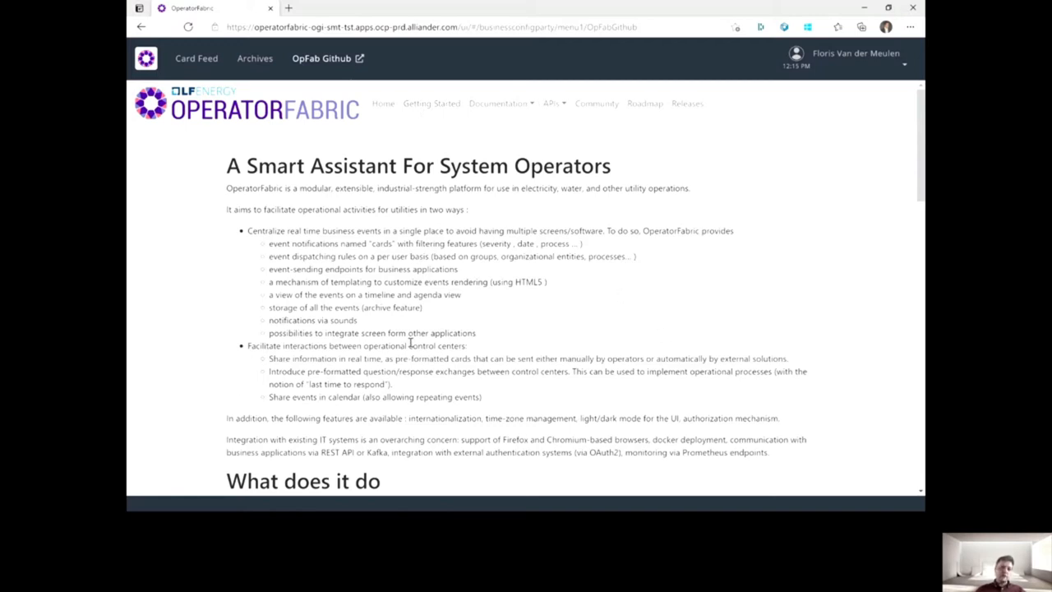
pyautogui.click(195, 58)
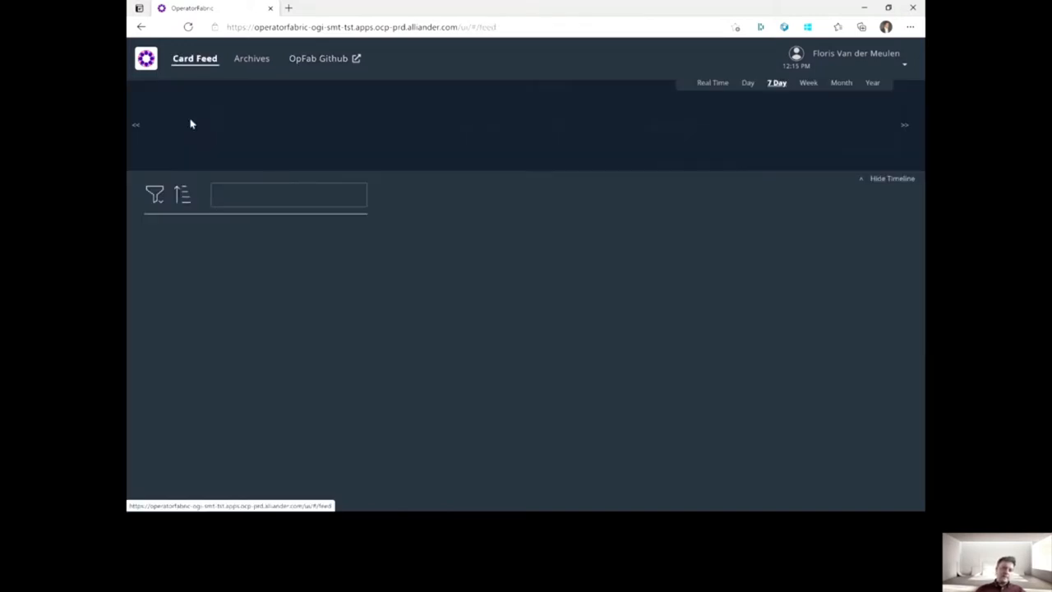
# Step: Display the 7 Day feed timeline and review the Type/Acknowledgement filters without changing them
pyautogui.click(891, 179)
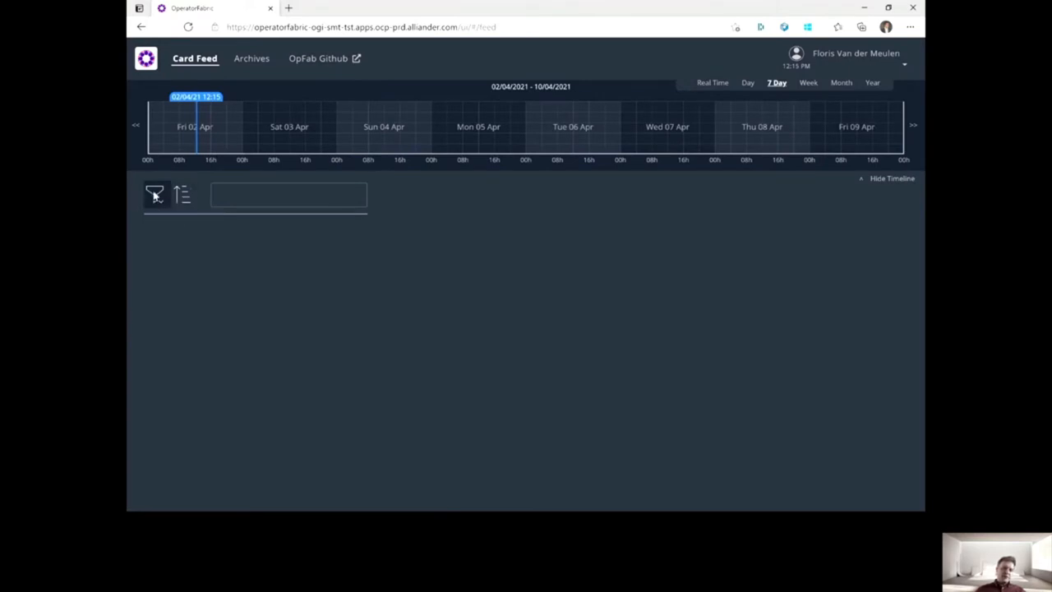
pyautogui.click(156, 194)
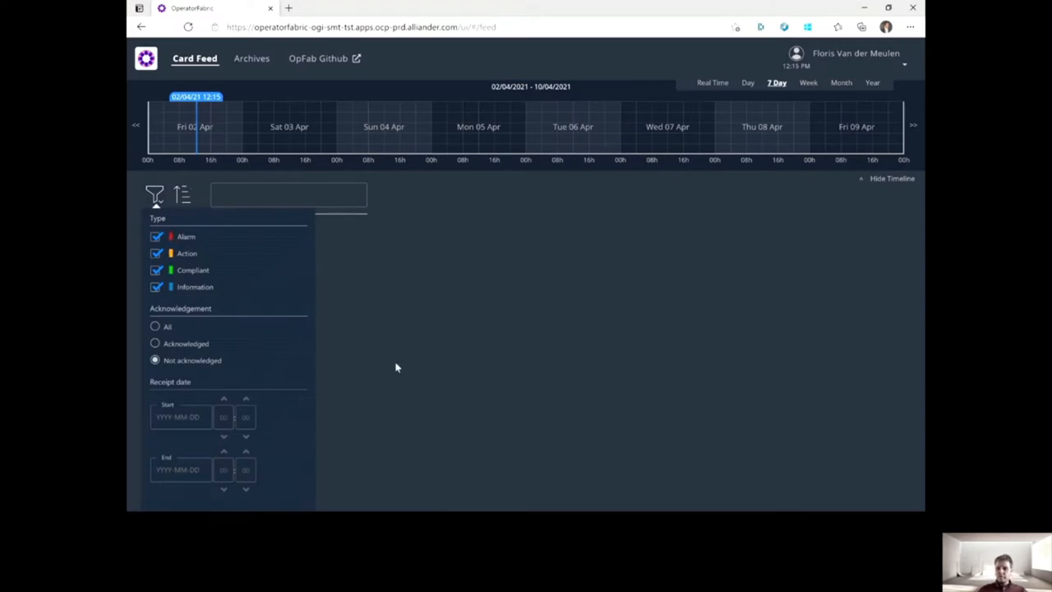
pyautogui.moveTo(244, 314)
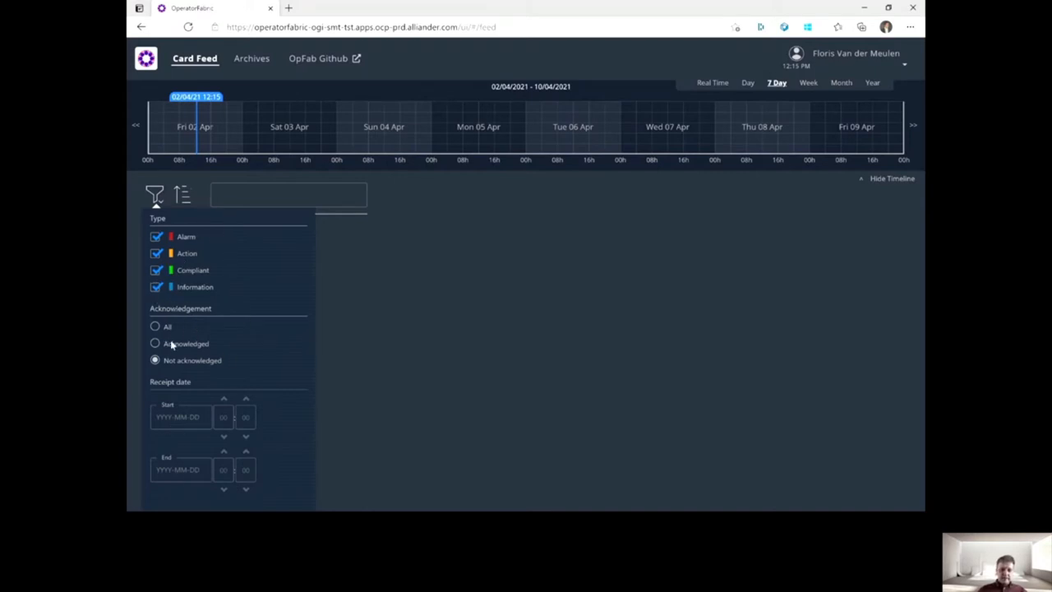
pyautogui.moveTo(542, 241)
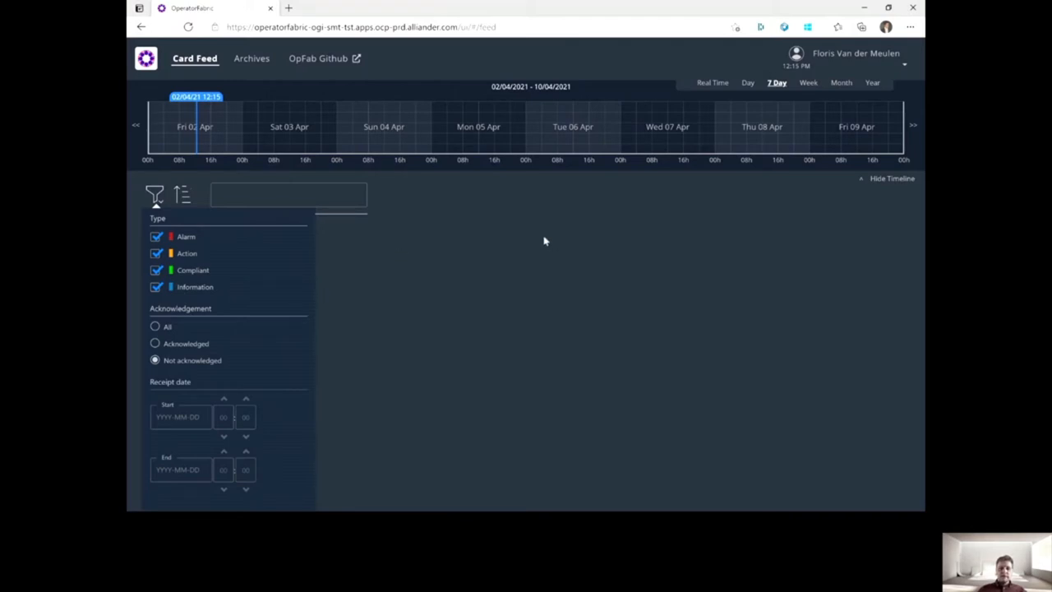
pyautogui.click(154, 195)
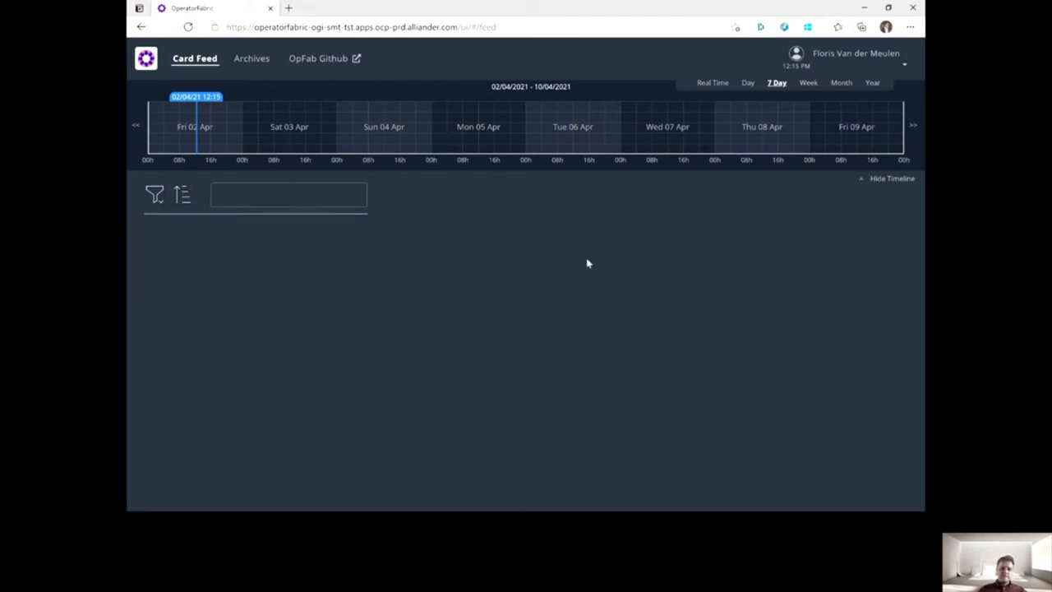
pyautogui.moveTo(689, 98)
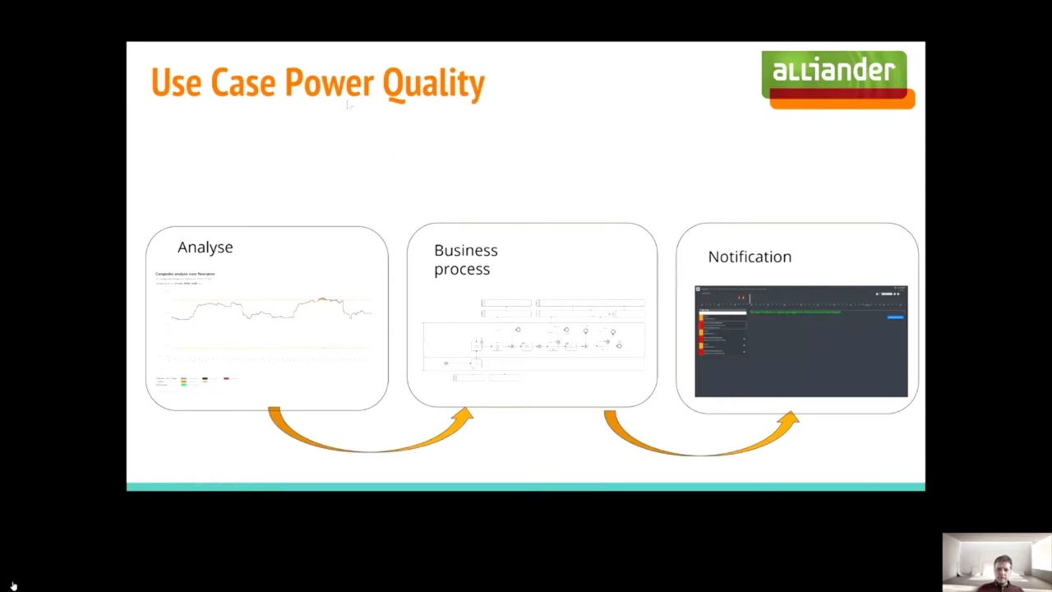
pyautogui.moveTo(427, 156)
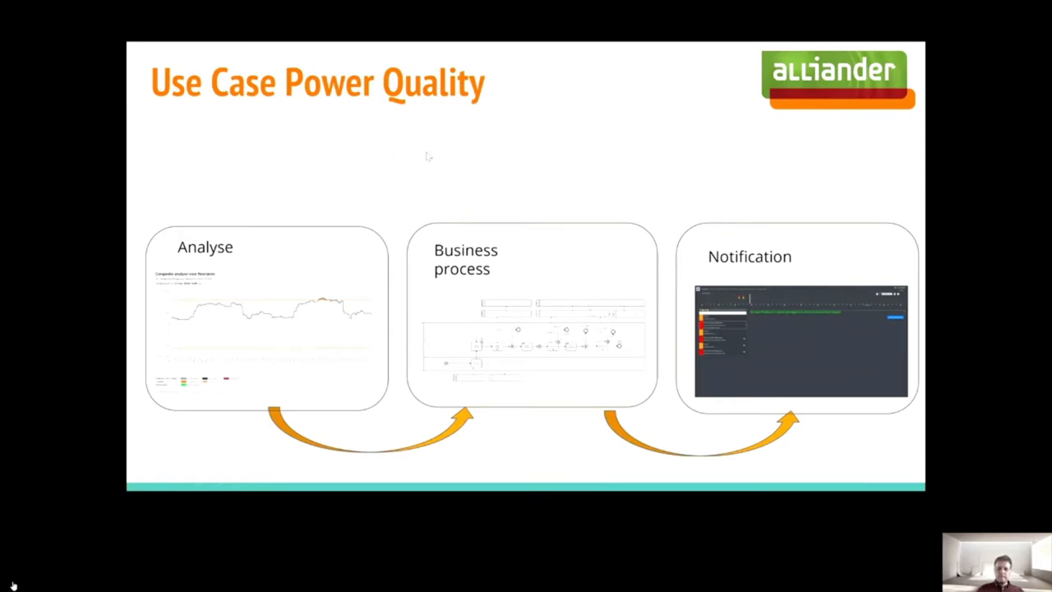
pyautogui.moveTo(497, 182)
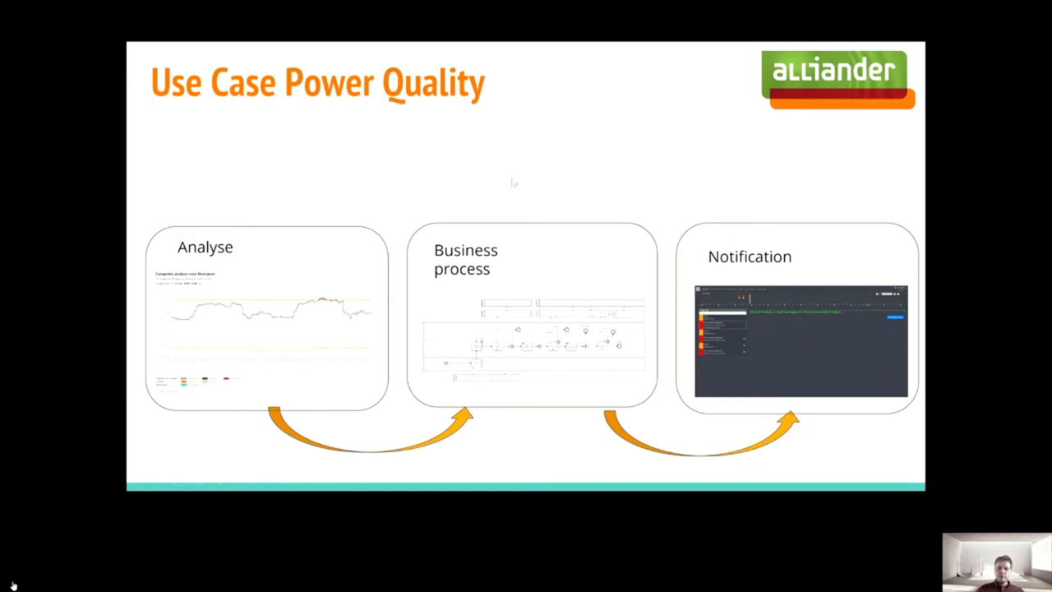
pyautogui.moveTo(513, 134)
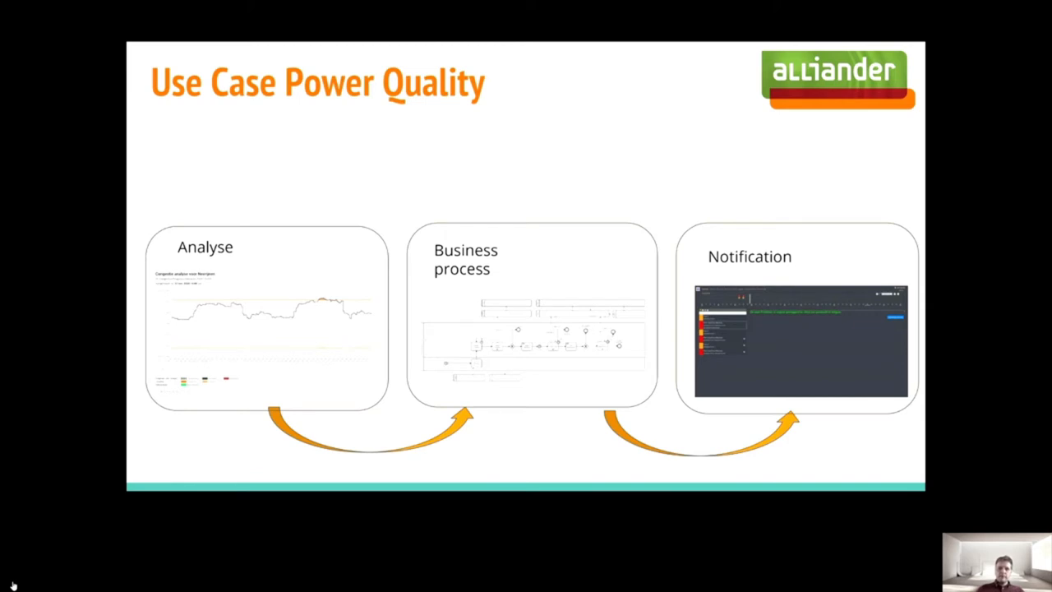
# Step: Move on from the Use Case Power Quality slide to the ProSpa BPMN flow in Camunda Modeler
pyautogui.press('right')
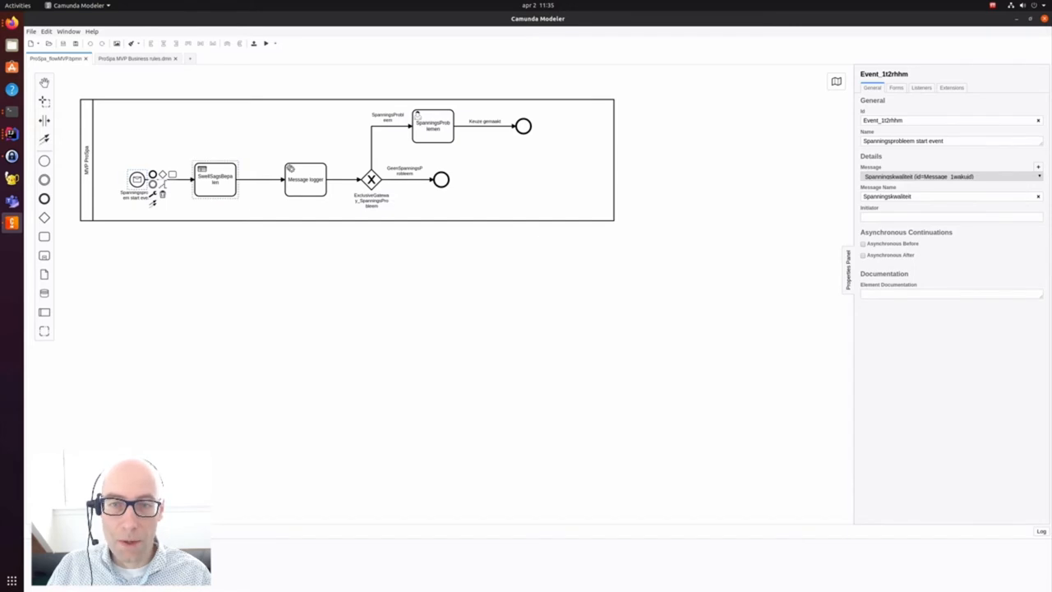
# Step: Inspect the two end events, the SpanningsProblemen user task and the SpanningsProfielen process properties
pyautogui.click(214, 179)
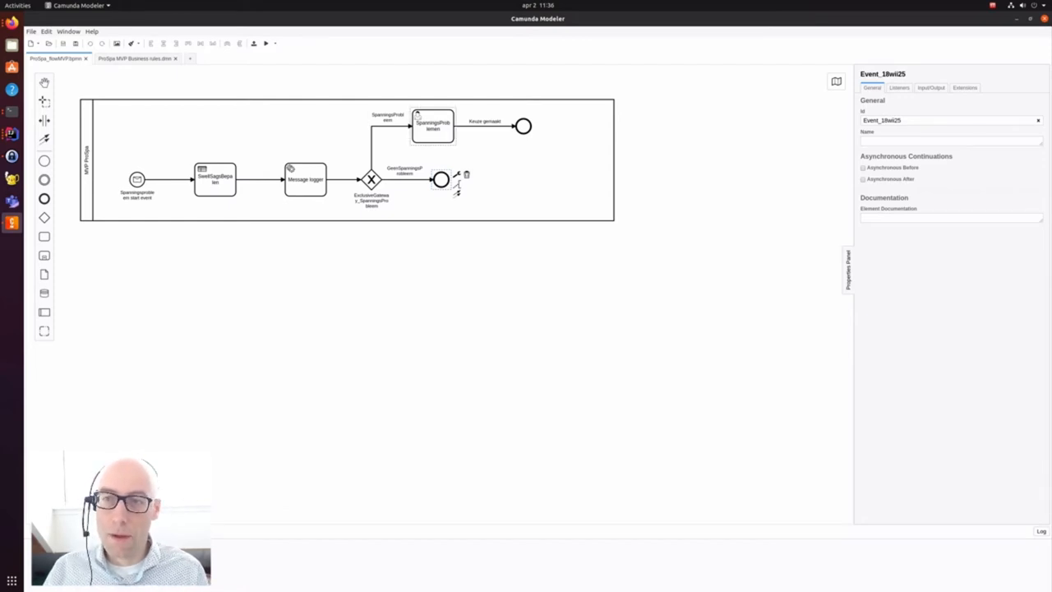
pyautogui.click(432, 125)
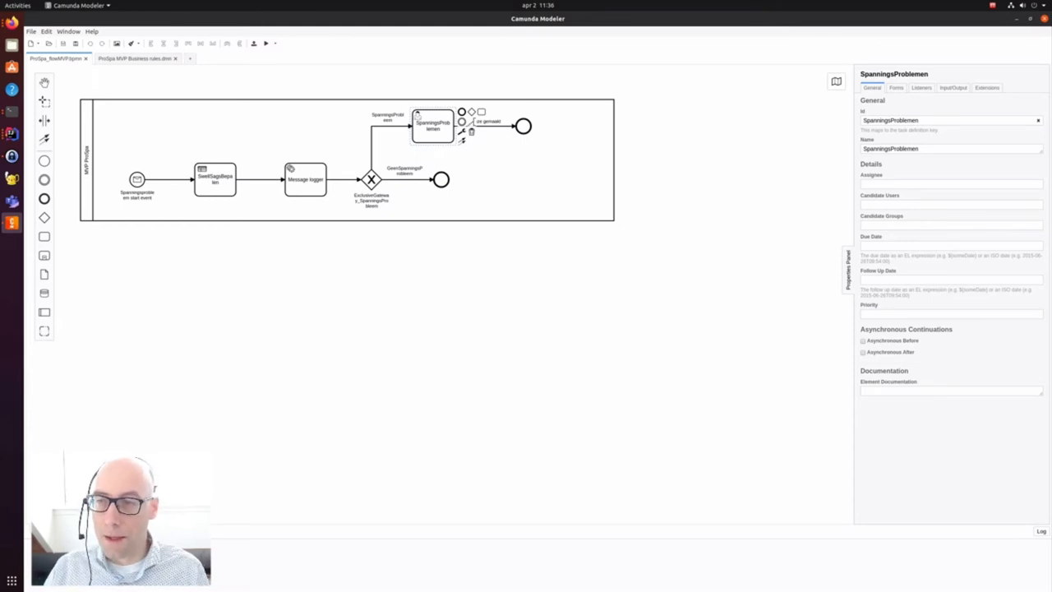
pyautogui.click(524, 126)
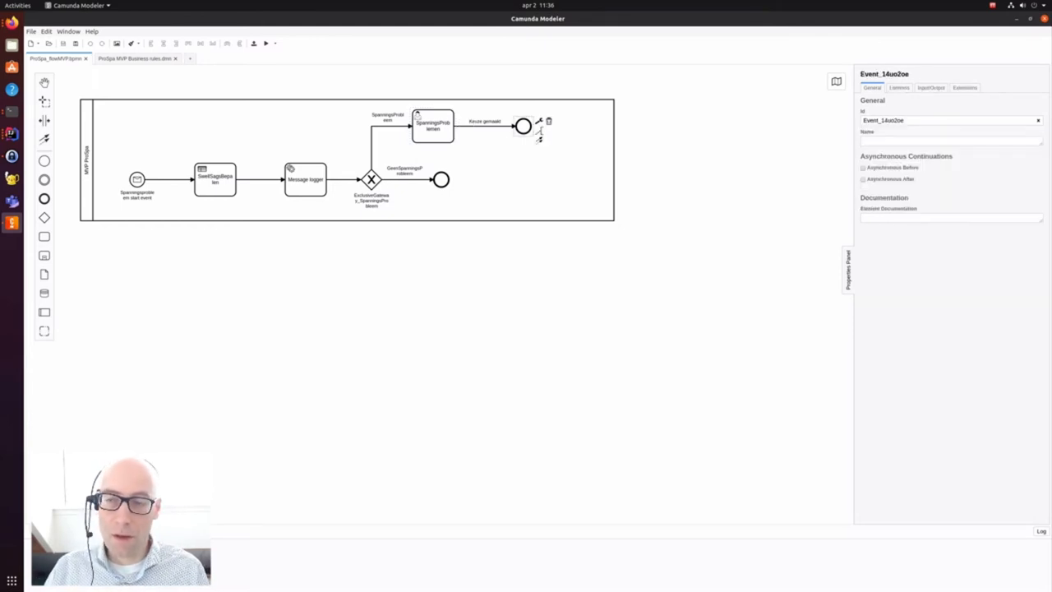
pyautogui.click(431, 125)
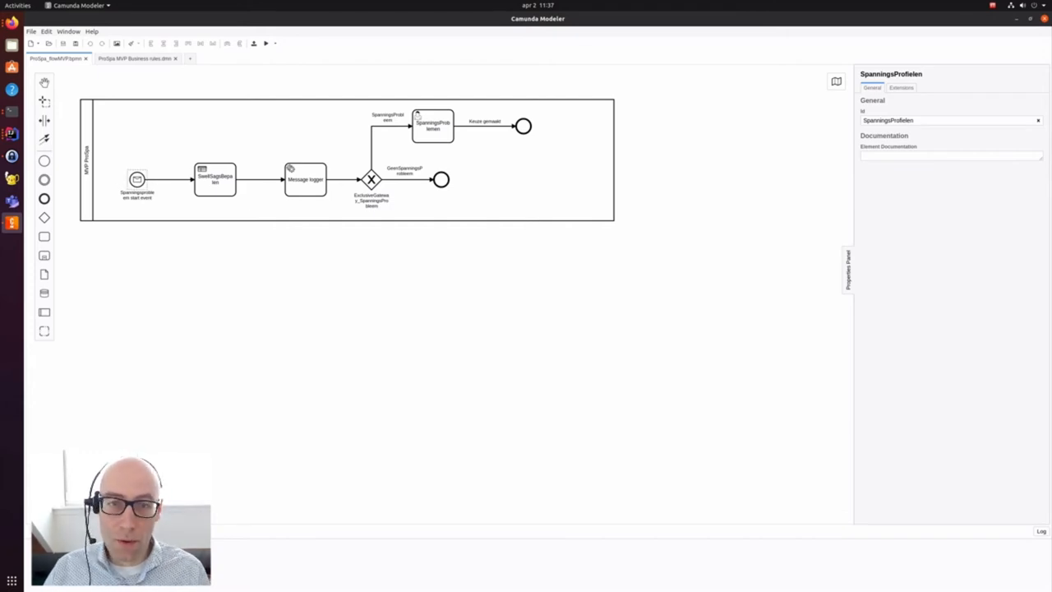
# Step: Inspect the SwellSagsBepalen DMN decision task with result variable Stoplicht and show the business-rules DMN diagram
pyautogui.click(214, 179)
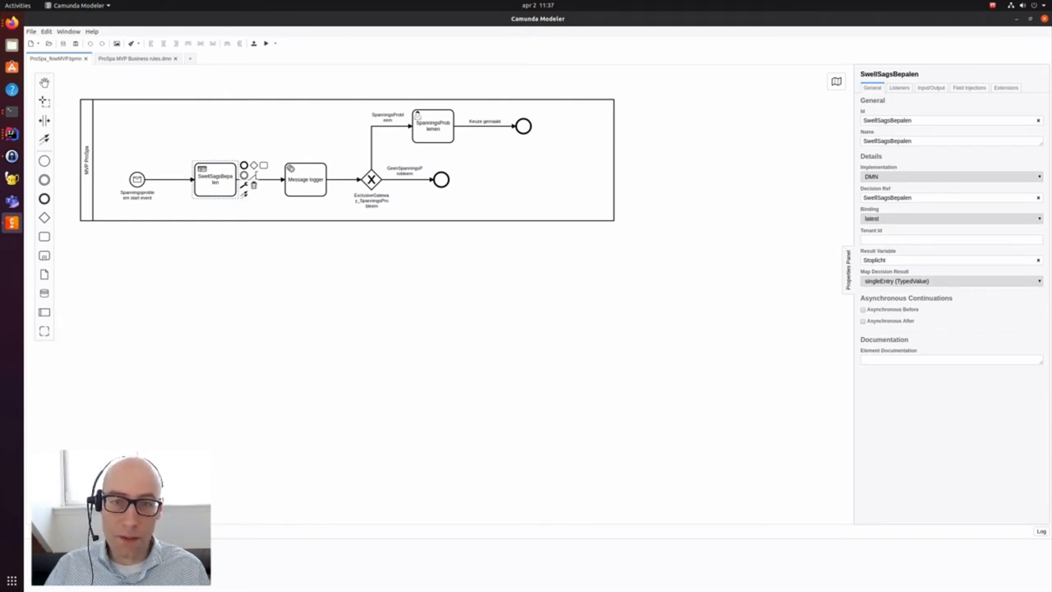
pyautogui.click(135, 58)
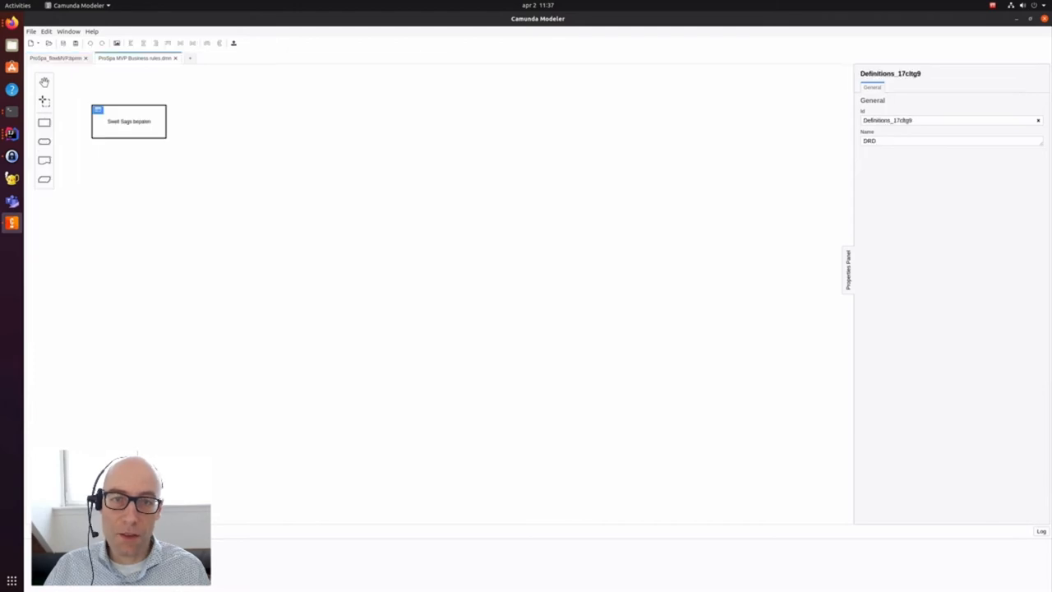
# Step: Review the Swell Sags bepalen decision table with nine Rood rules, then show camunda.com
pyautogui.doubleClick(128, 120)
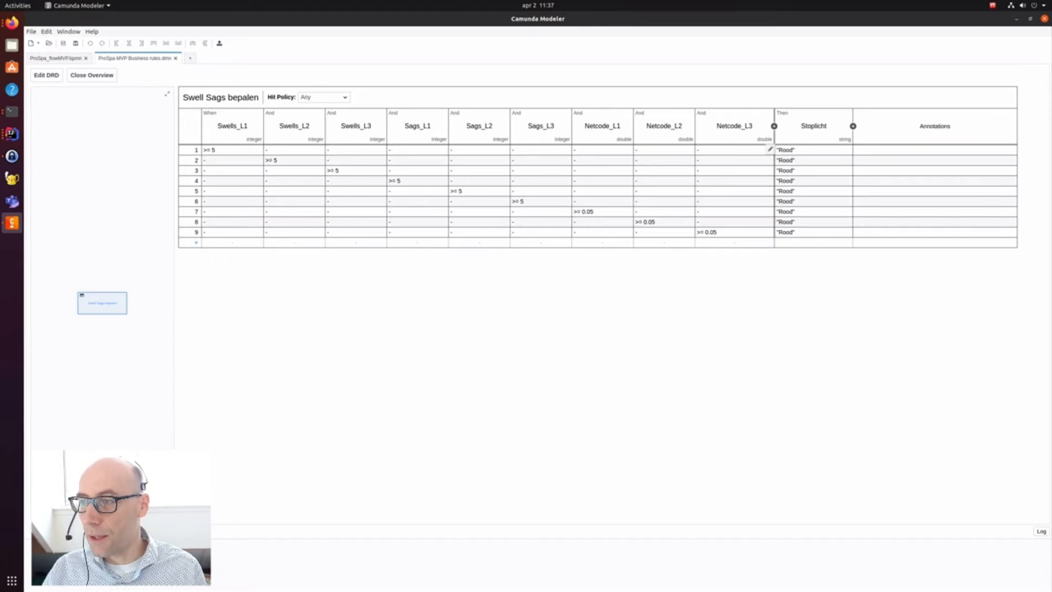
pyautogui.doubleClick(785, 149)
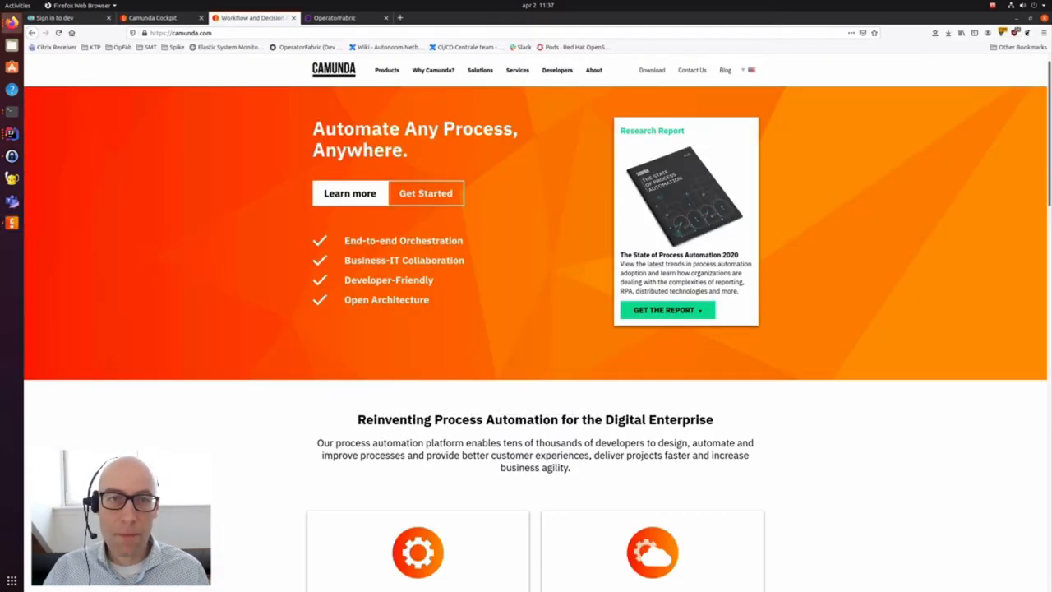
# Step: Sign in to the DEV realm of the local OperatorFabric and bring up the terminal
pyautogui.click(54, 17)
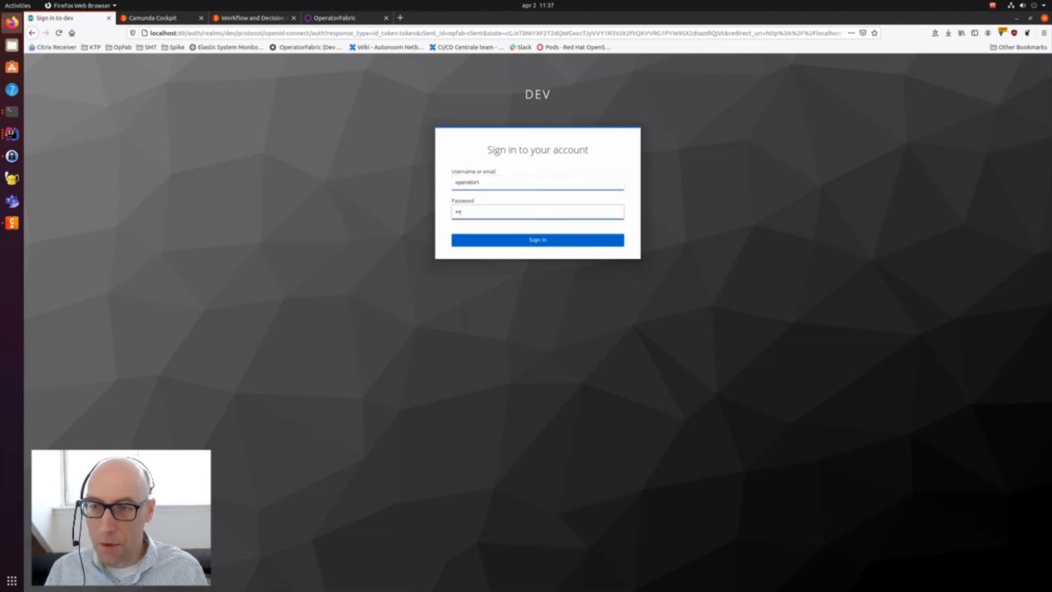
pyautogui.click(537, 239)
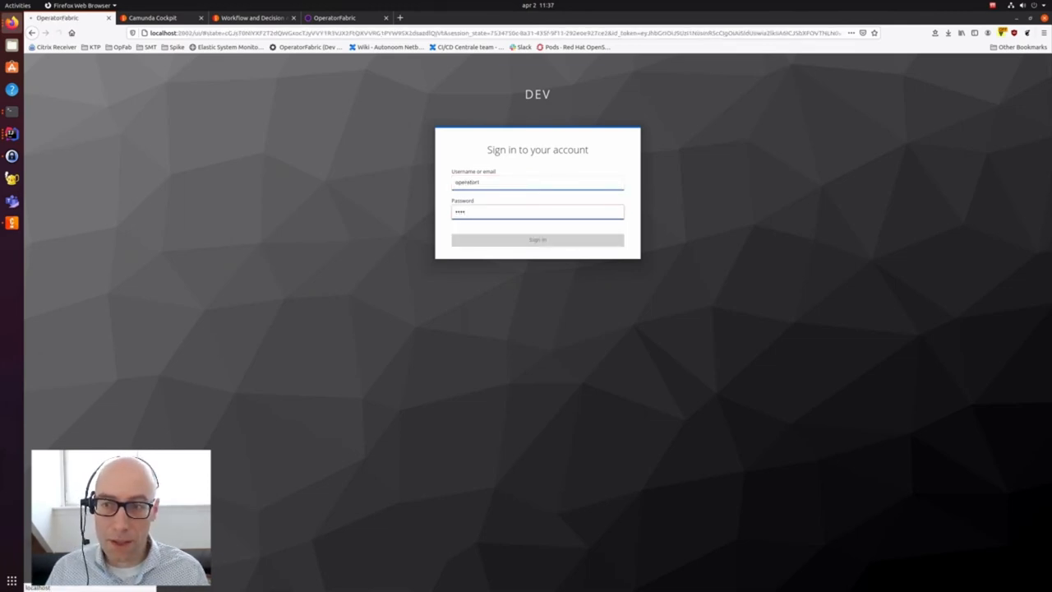
pyautogui.click(538, 239)
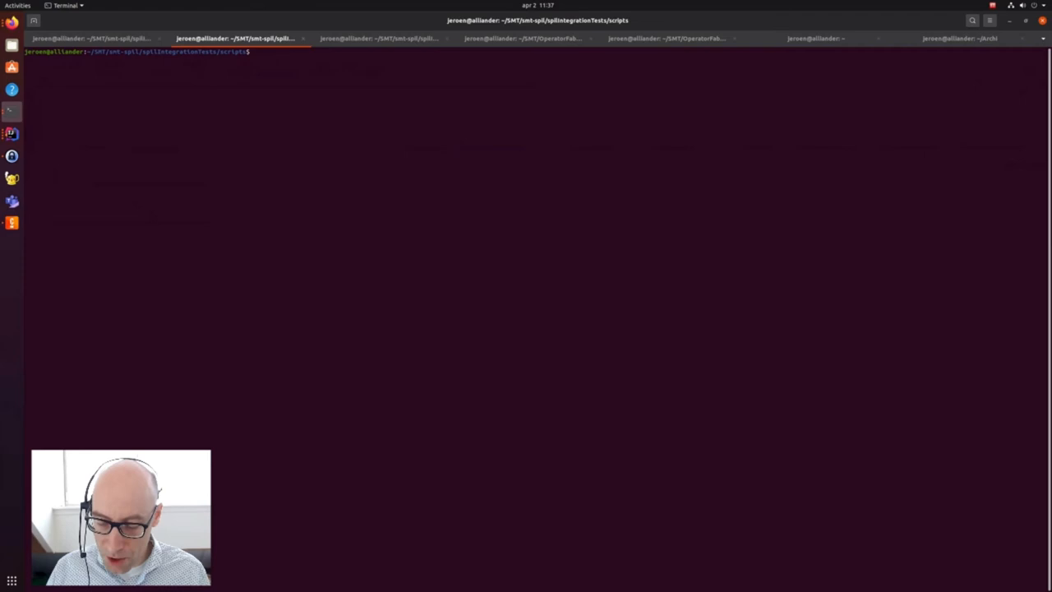
# Step: Run ./post_eventmessage.sh in the integration-test scripts folder, then show Camunda Cockpit's login
pyautogui.write('./post_eventmessage.sh')
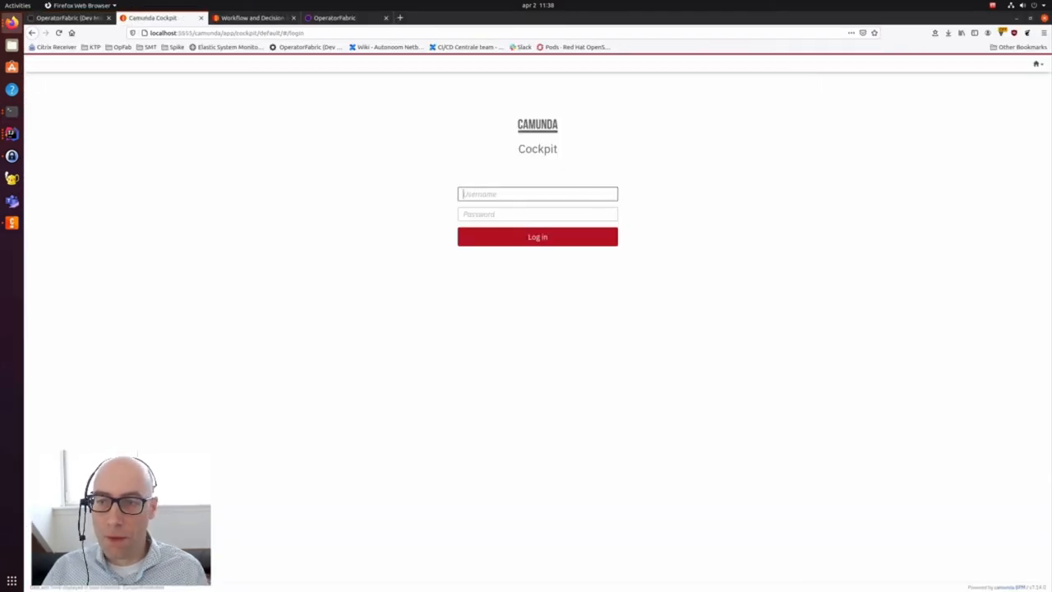
# Step: Log in to Camunda Cockpit as smtadmin to list the ProSpa and Integration Test processes
pyautogui.click(537, 237)
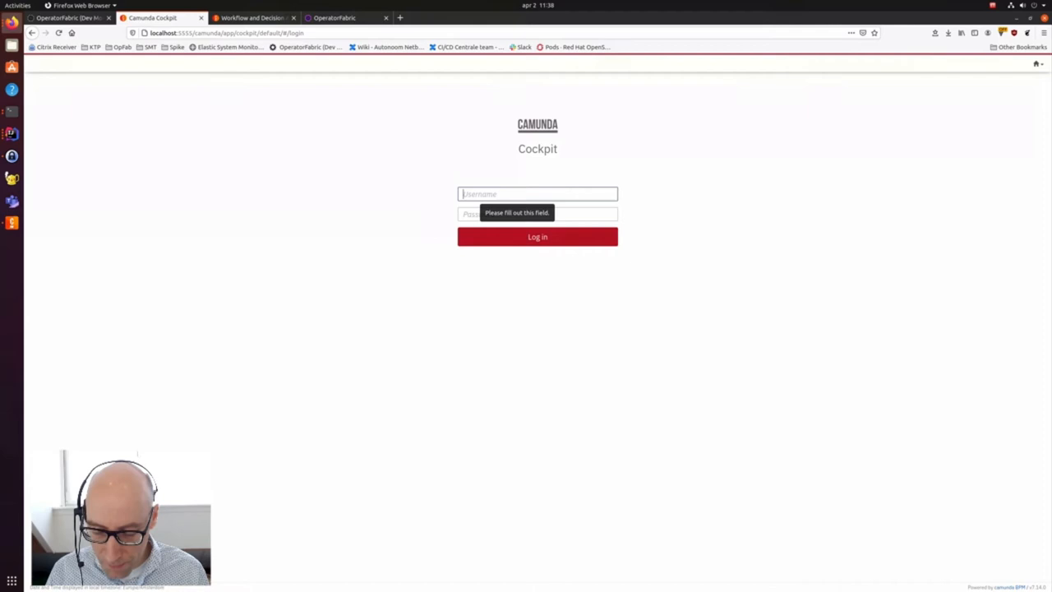
pyautogui.write('smtadmin')
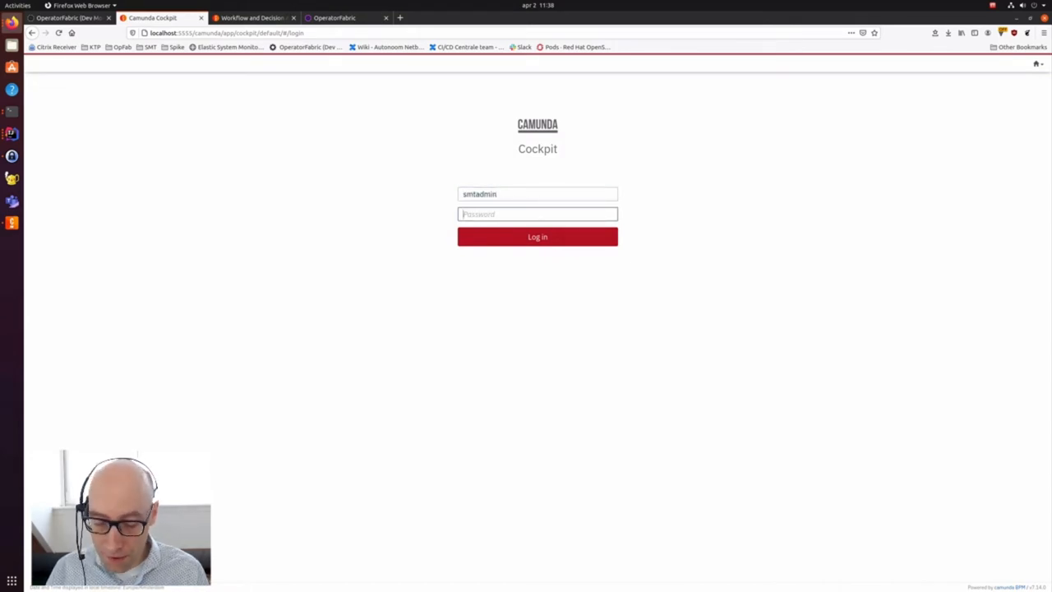
pyautogui.write('••')
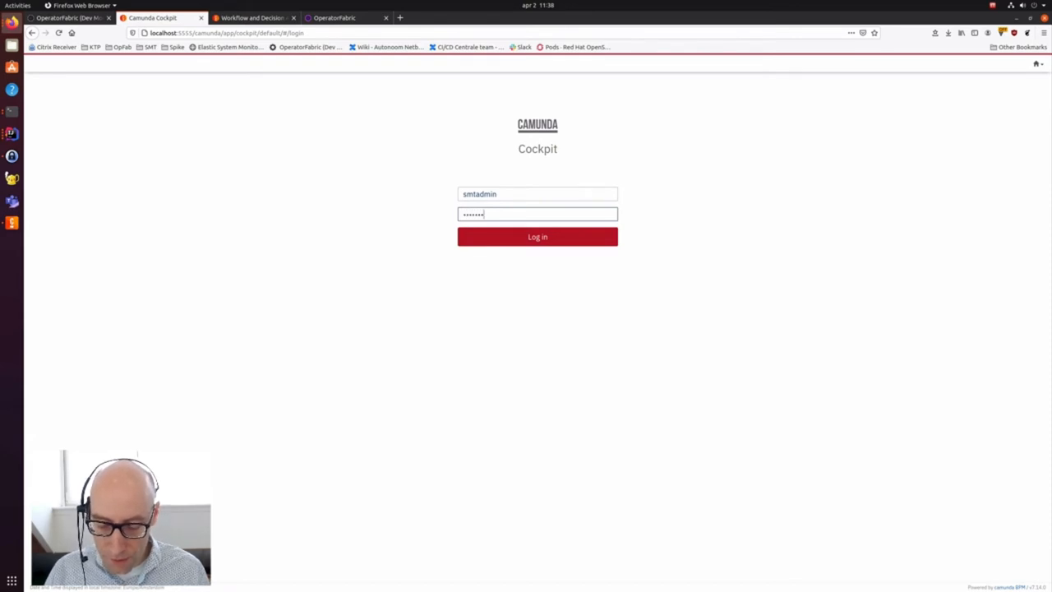
pyautogui.click(537, 236)
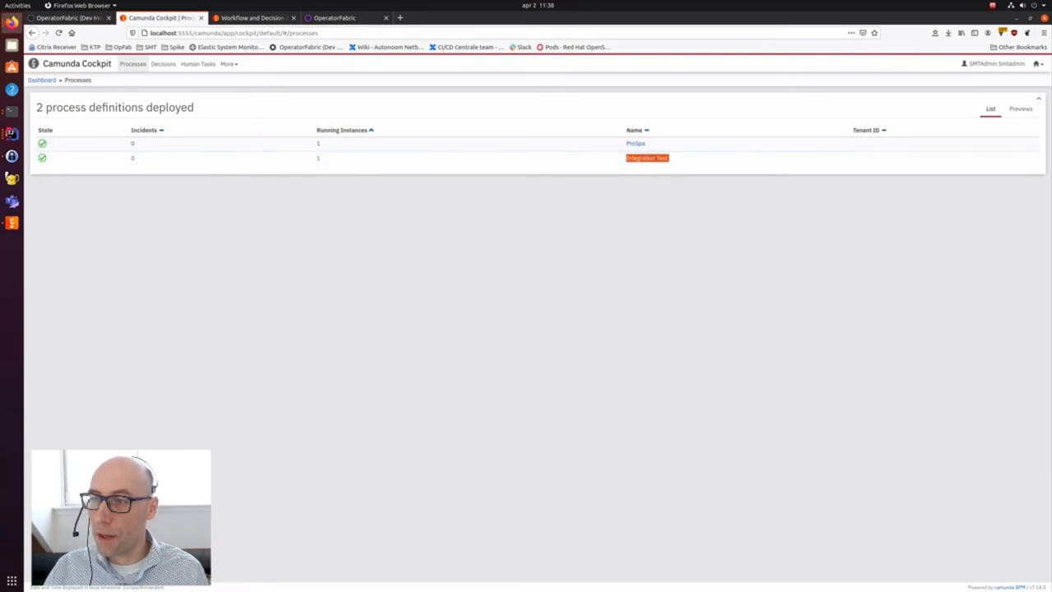
# Step: Open the ProSpa process and filter its instances to the SpanningsProblemen user task
pyautogui.click(635, 143)
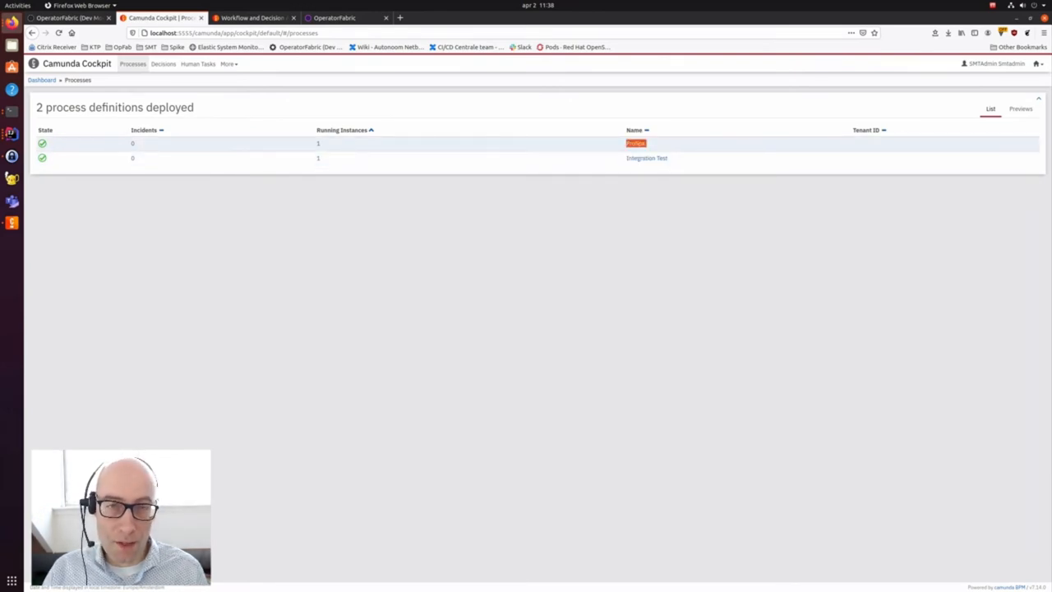
pyautogui.click(636, 143)
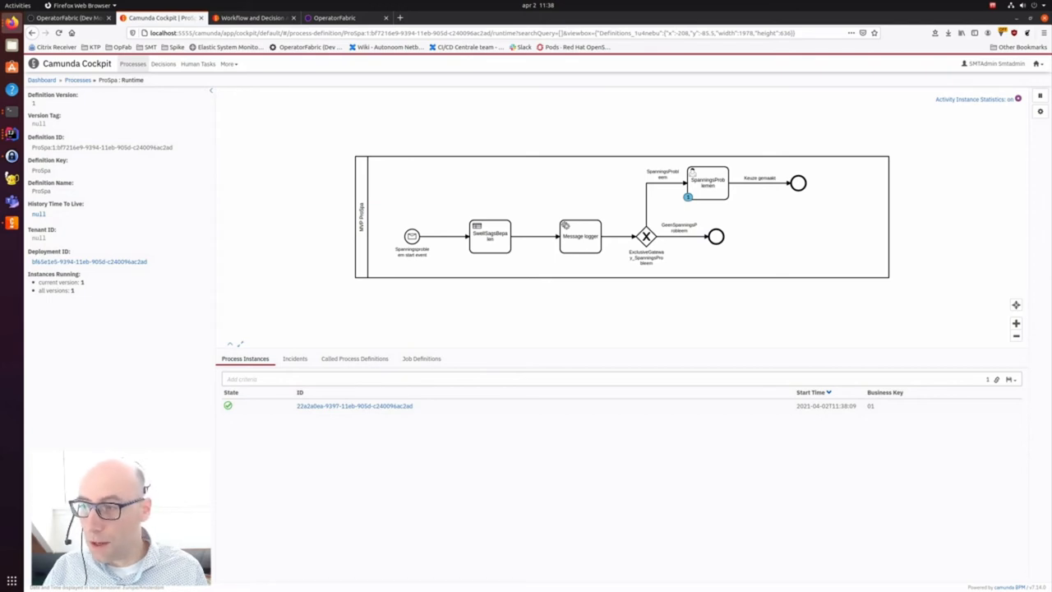
pyautogui.click(707, 182)
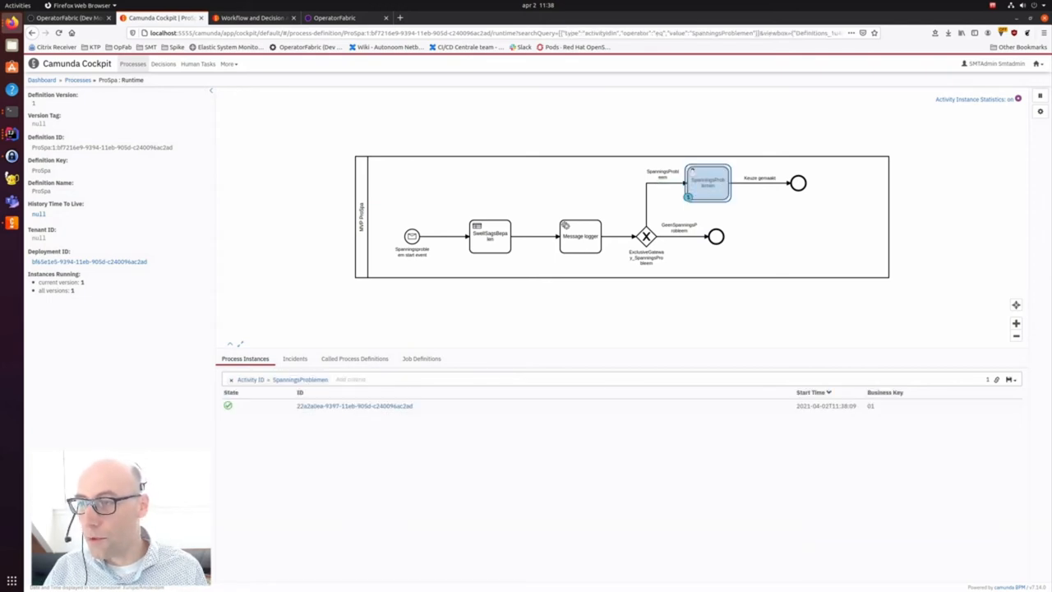
pyautogui.moveTo(707, 180)
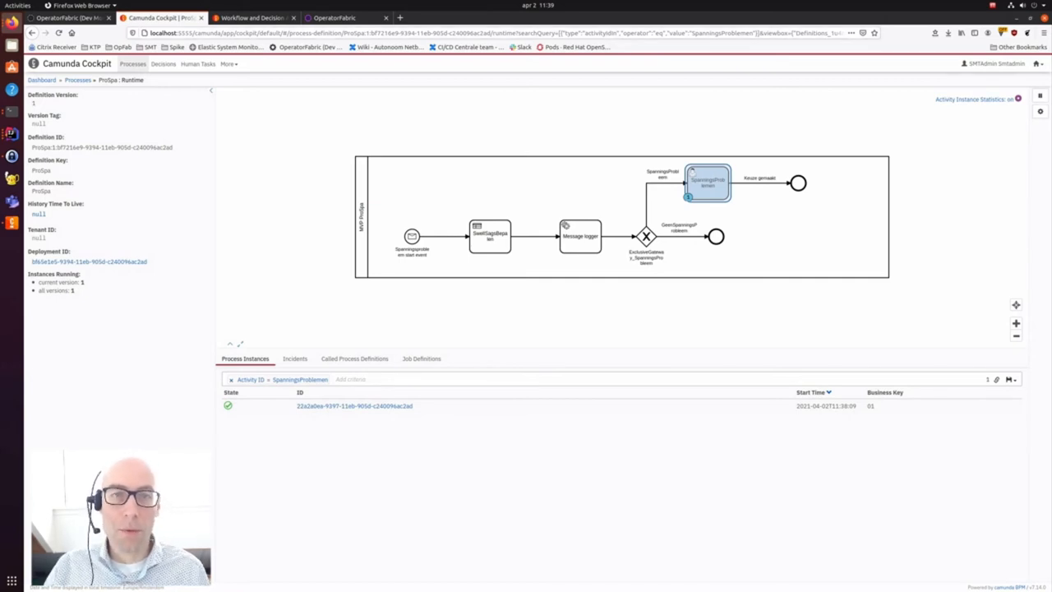
# Step: Open the OPERATOR HANDELING card showing swell/sag figures and the grid diagram
pyautogui.click(70, 17)
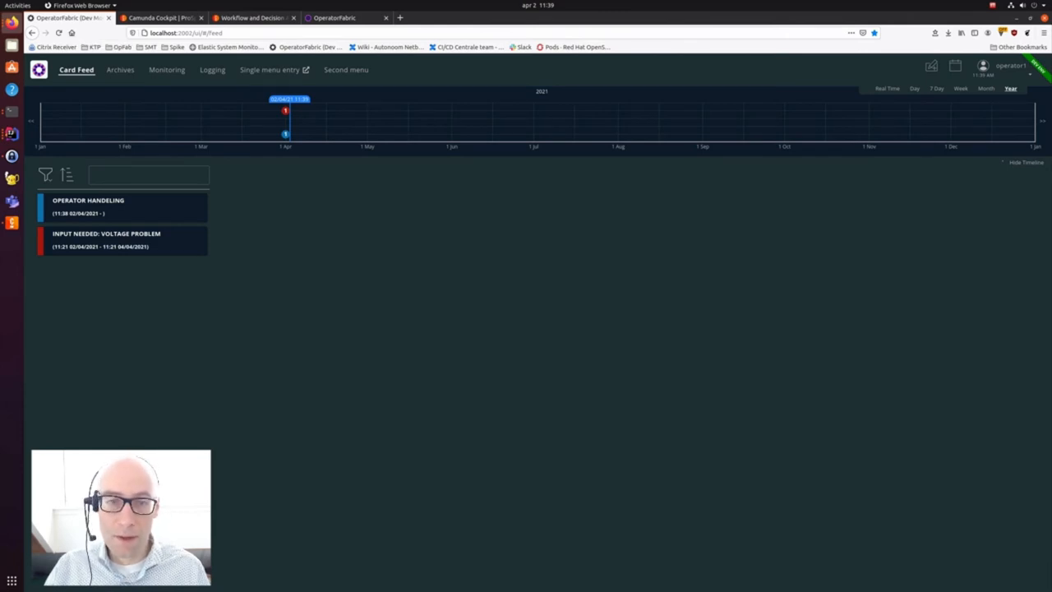
pyautogui.click(88, 205)
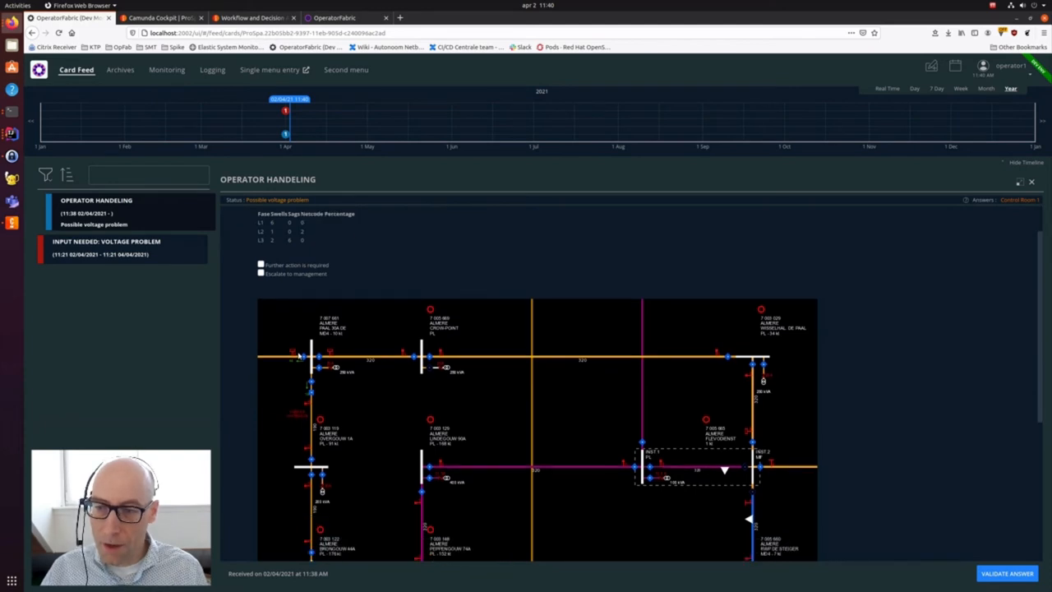
# Step: Mark 'Further action is required' and validate the answer so the card reports the issue handled
pyautogui.scroll(-3)
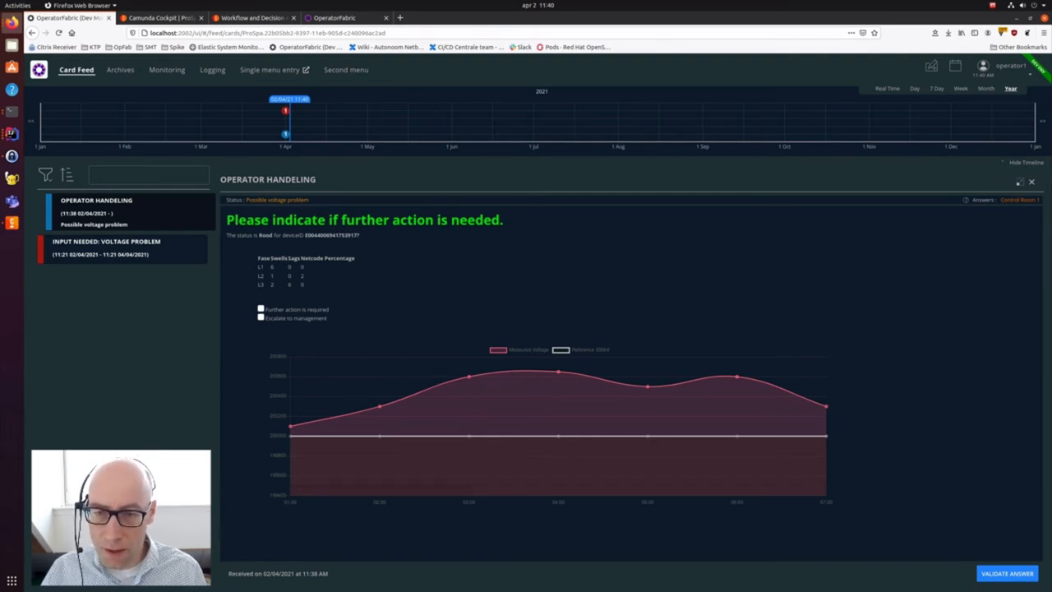
pyautogui.click(261, 309)
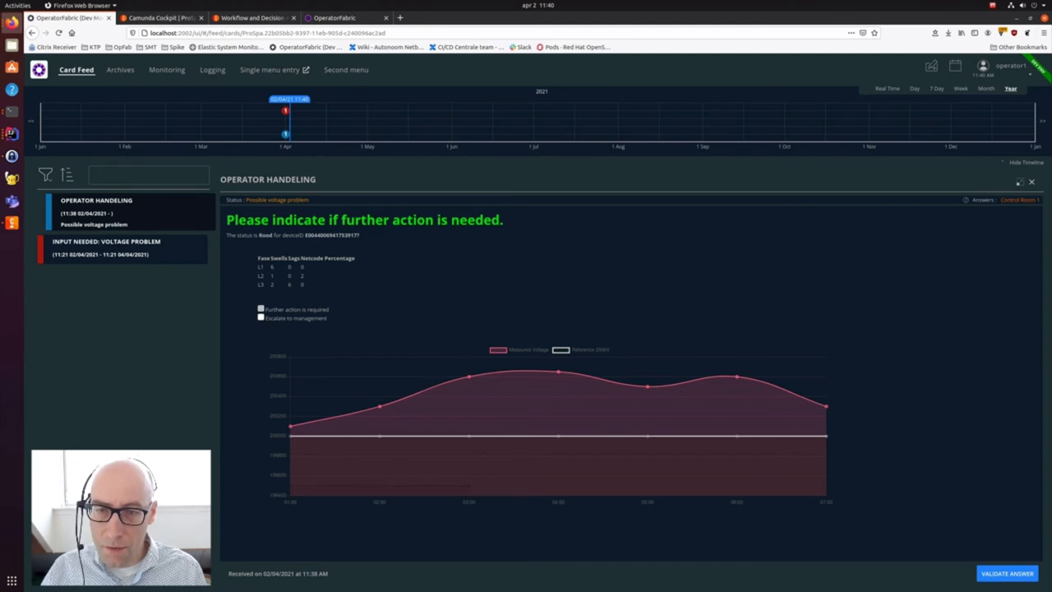
pyautogui.click(260, 308)
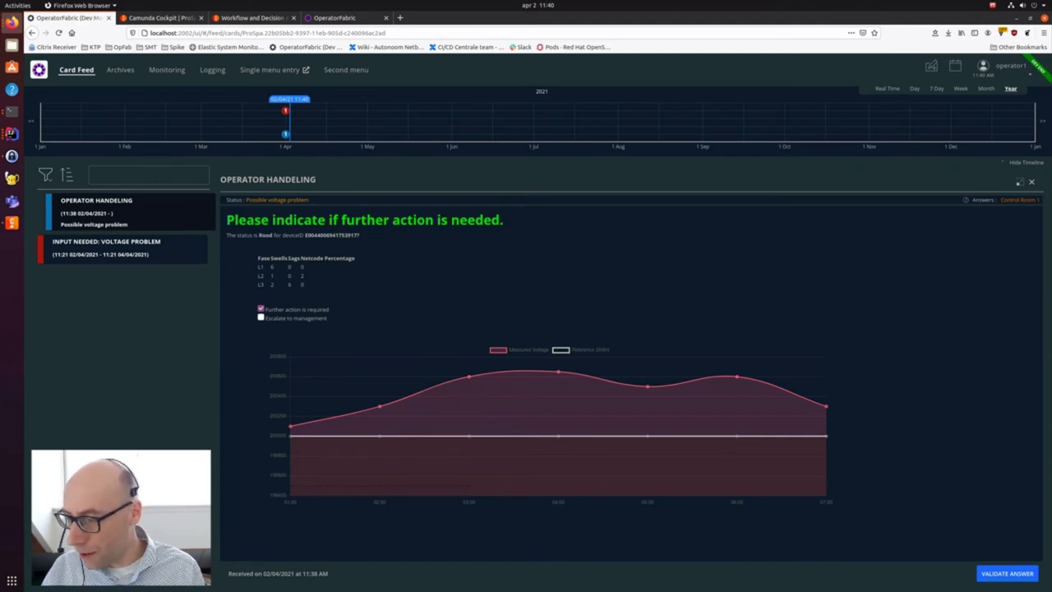
pyautogui.click(1006, 573)
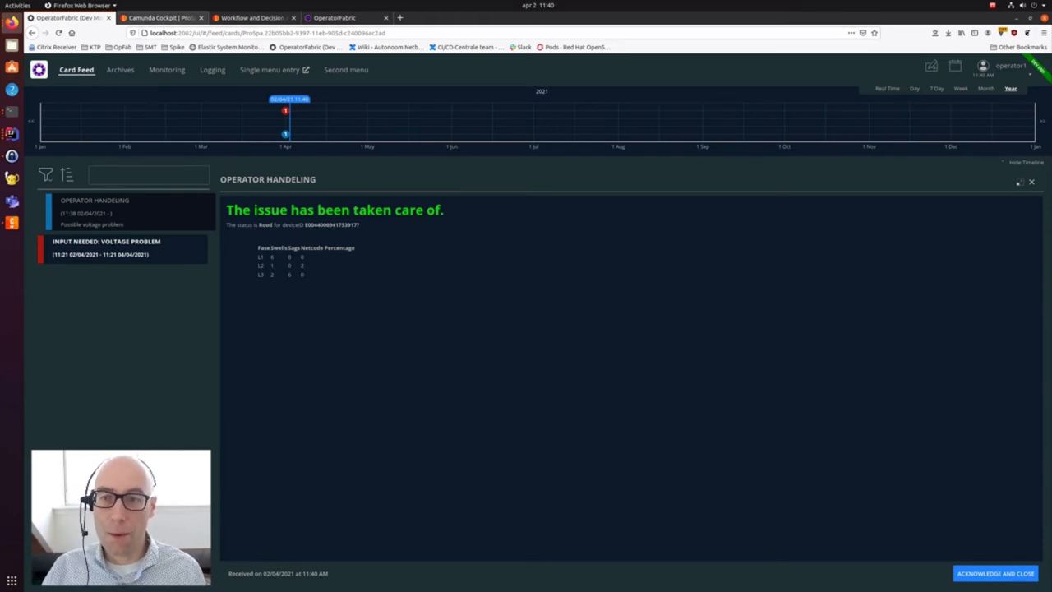
# Step: Return to Camunda Cockpit where ProSpa now has zero running instances
pyautogui.click(162, 18)
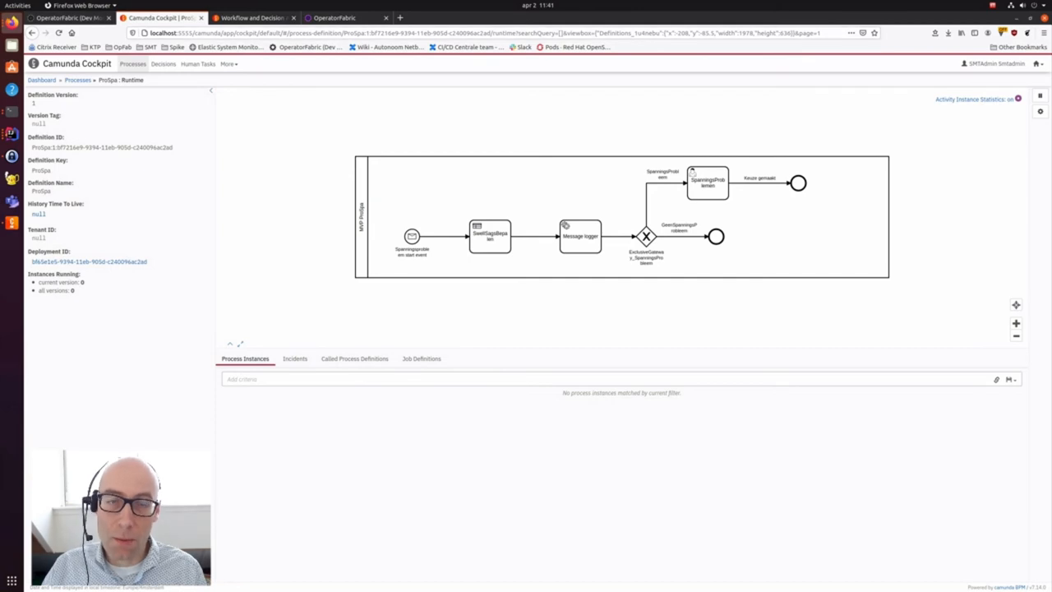
# Step: Acknowledge and close the resolved Operator Handeling card in the OperatorFabric feed
pyautogui.click(70, 17)
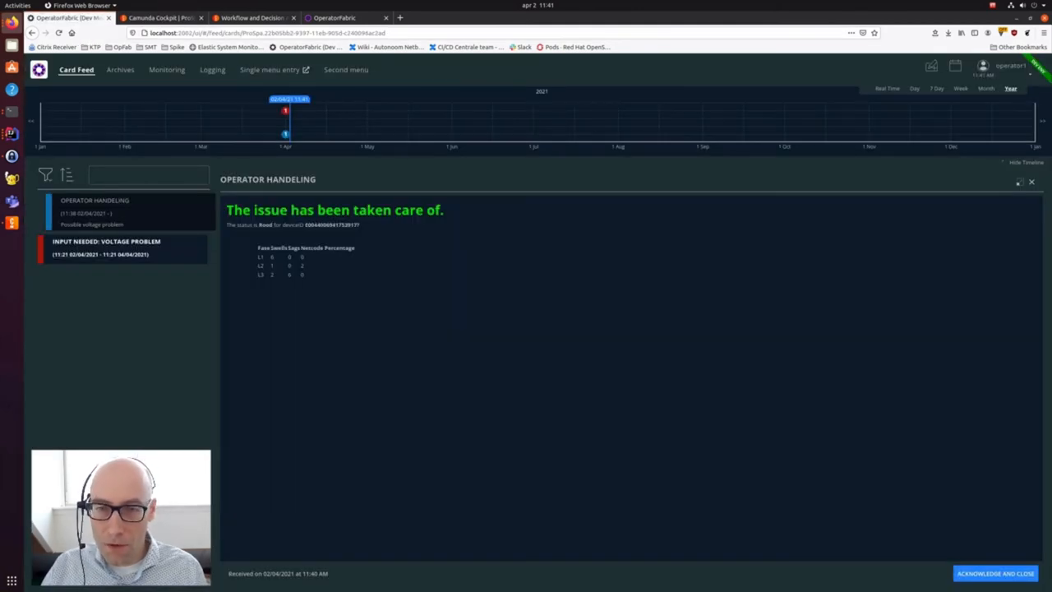
pyautogui.moveTo(227, 210); pyautogui.dragTo(312, 209)
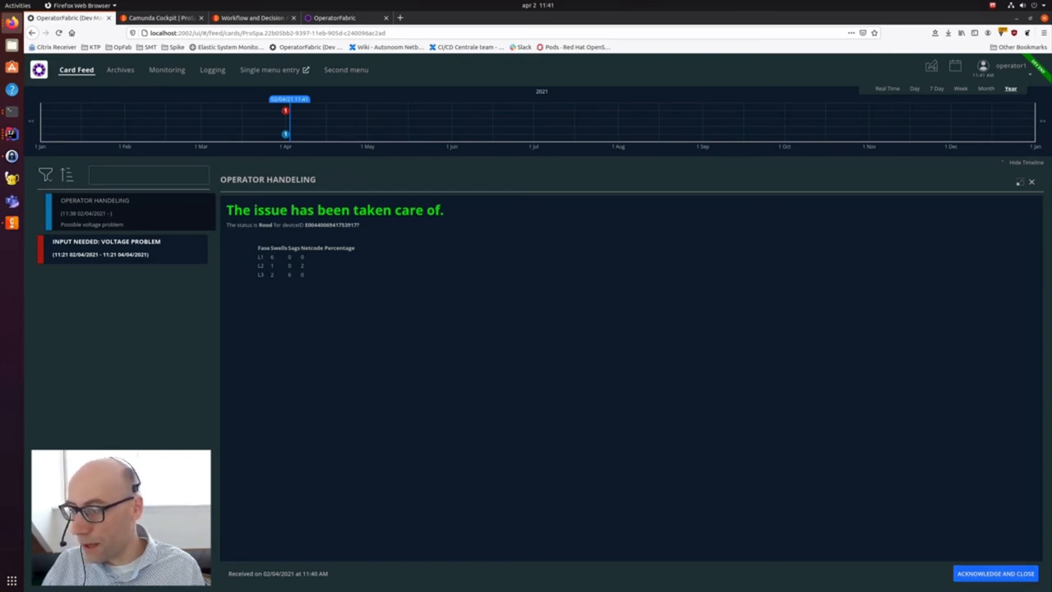
pyautogui.click(995, 573)
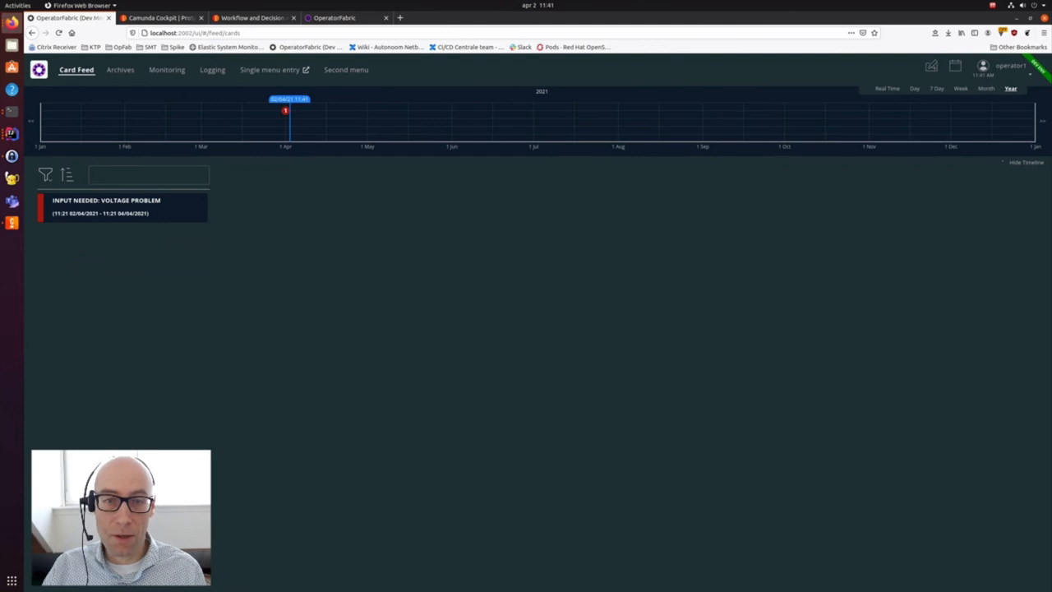
# Step: Open the INPUT NEEDED: VOLTAGE PROBLEM card asking whether to send a mechanic
pyautogui.click(106, 205)
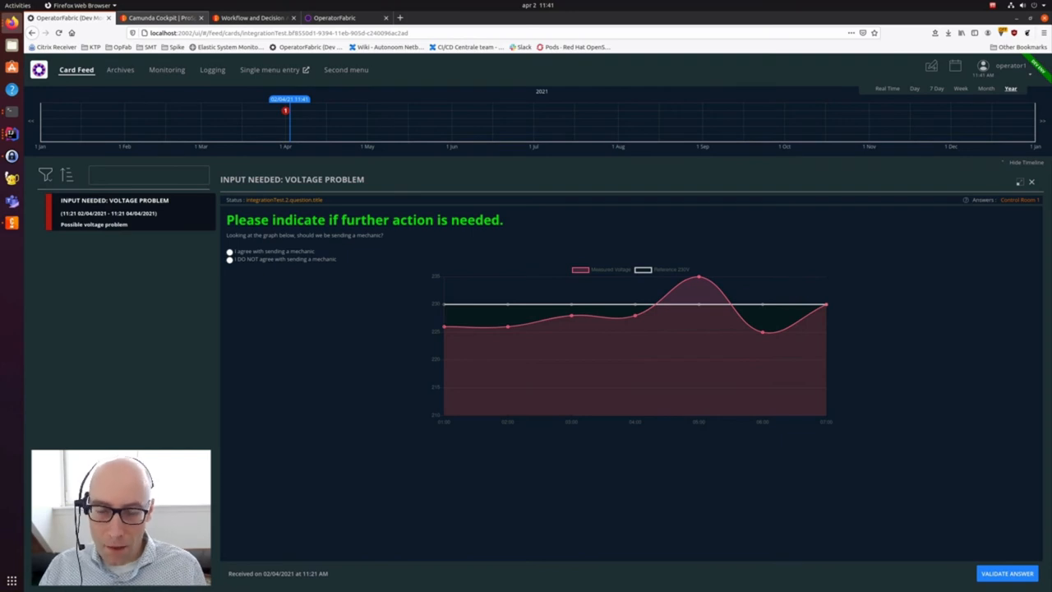
pyautogui.moveTo(162, 17)
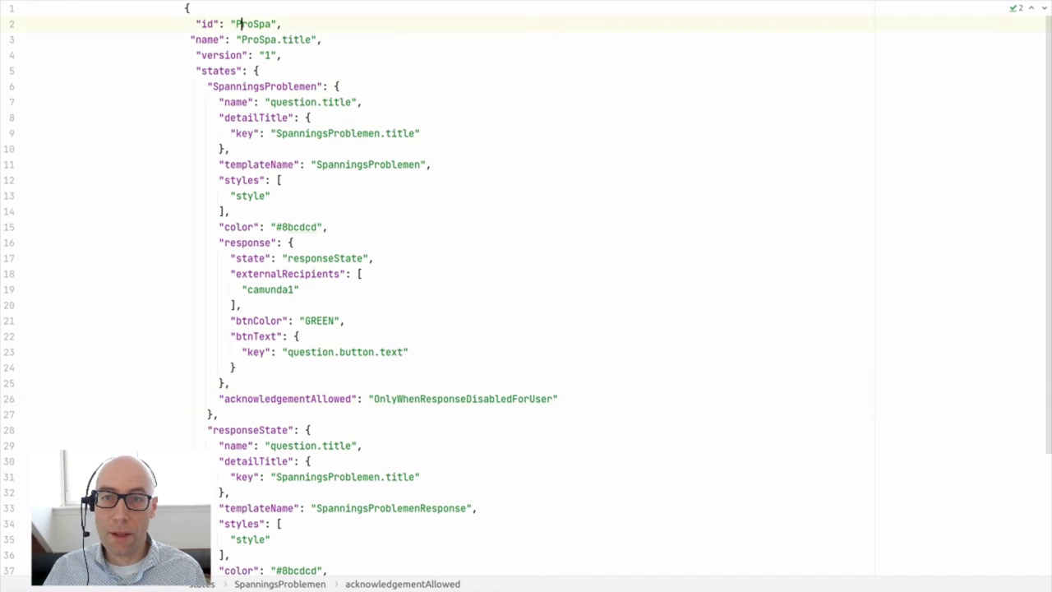
# Step: Highlight the ProSpa id and SpanningsProblemen templateName values in config.json before viewing the HTML template
pyautogui.doubleClick(252, 23)
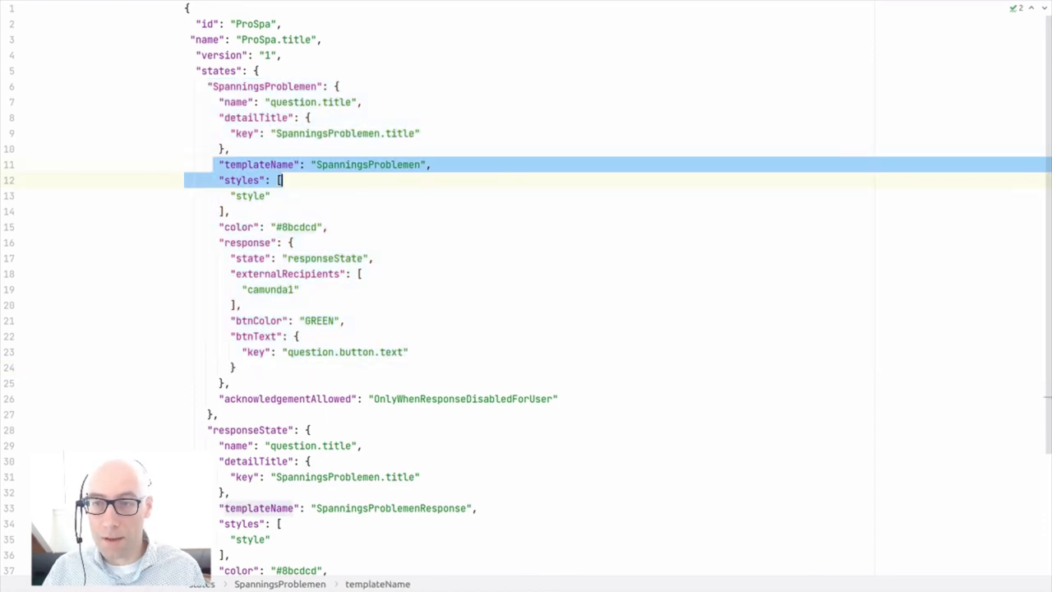
pyautogui.doubleClick(367, 163)
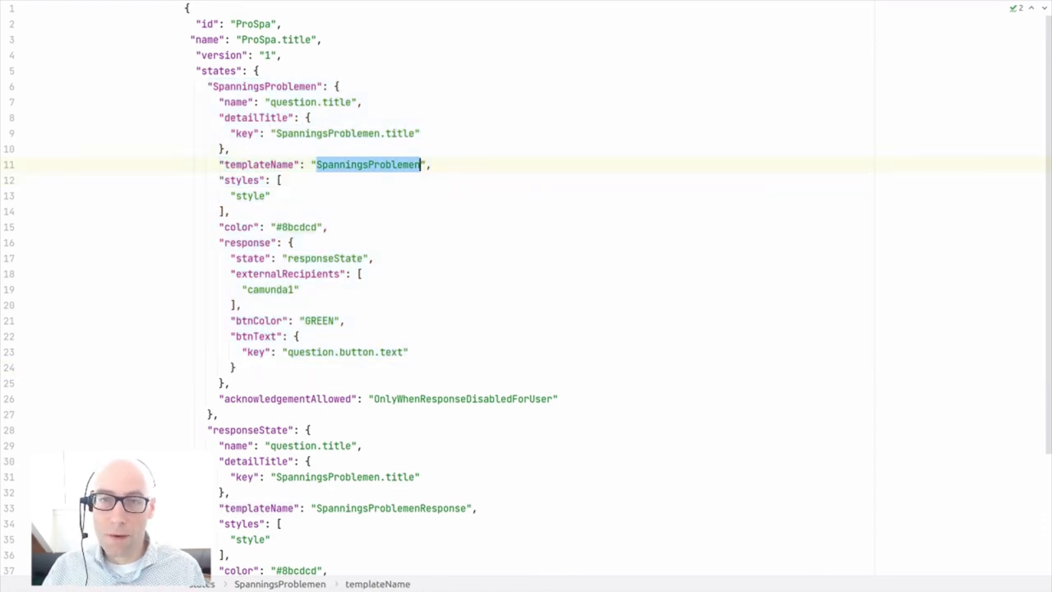
pyautogui.click(247, 23)
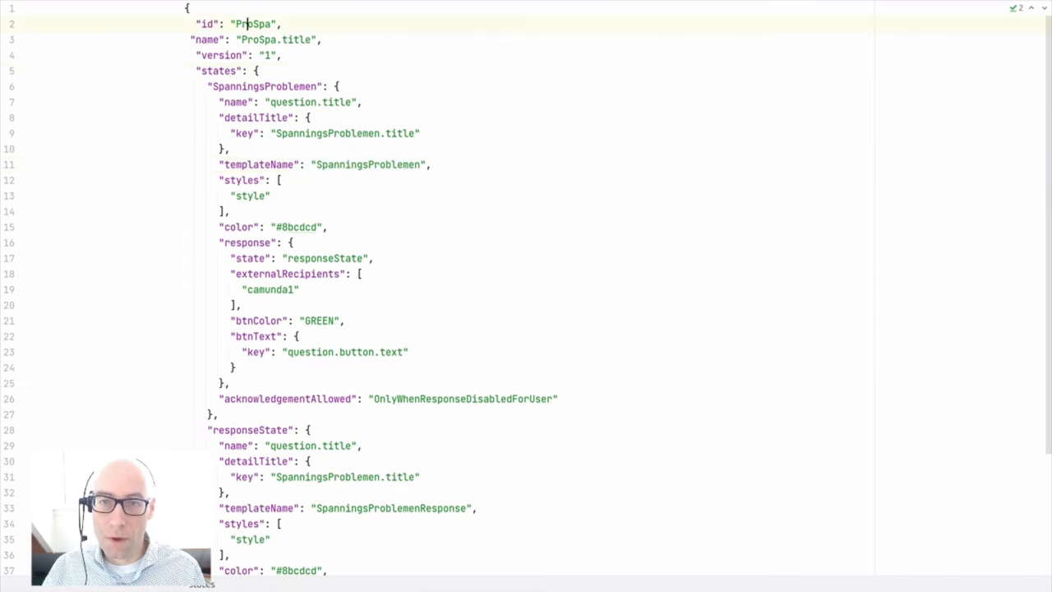
pyautogui.doubleClick(265, 86)
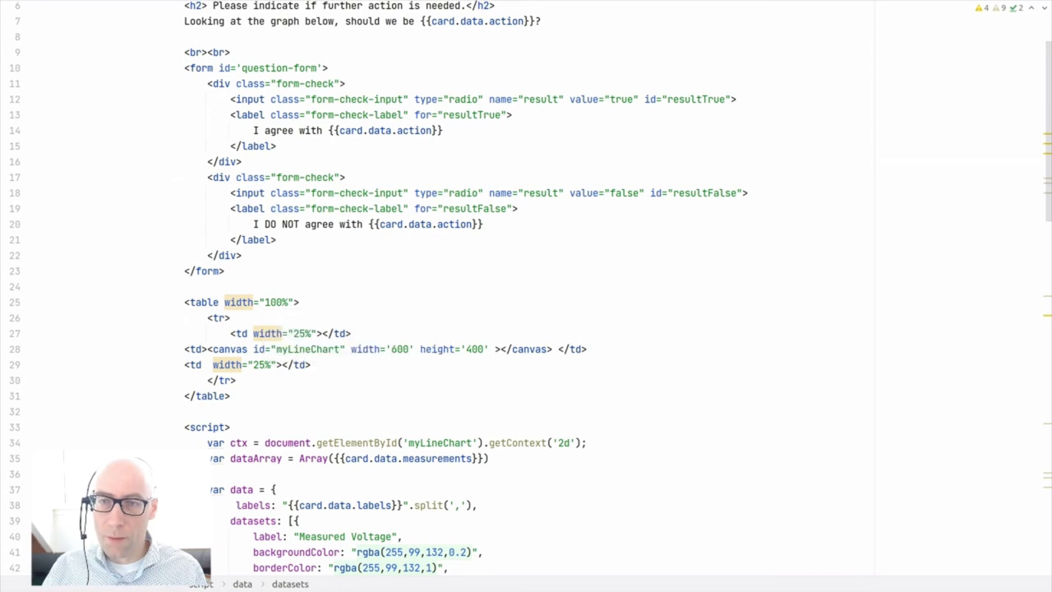
# Step: Point out the measurements data placeholder, then switch to the opfab.github.io project website
pyautogui.click(385, 130)
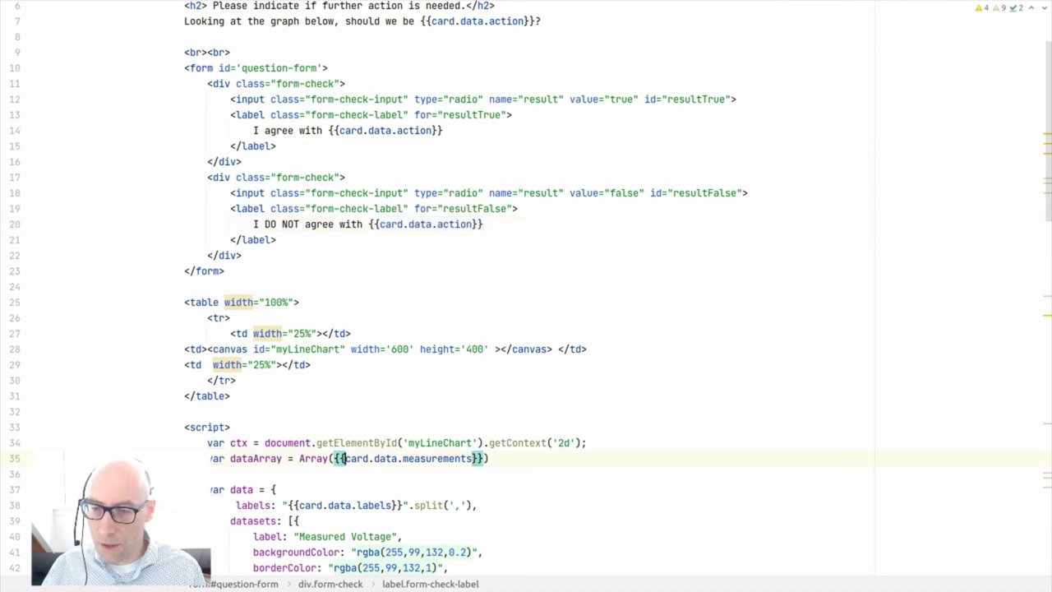
pyautogui.doubleClick(409, 458)
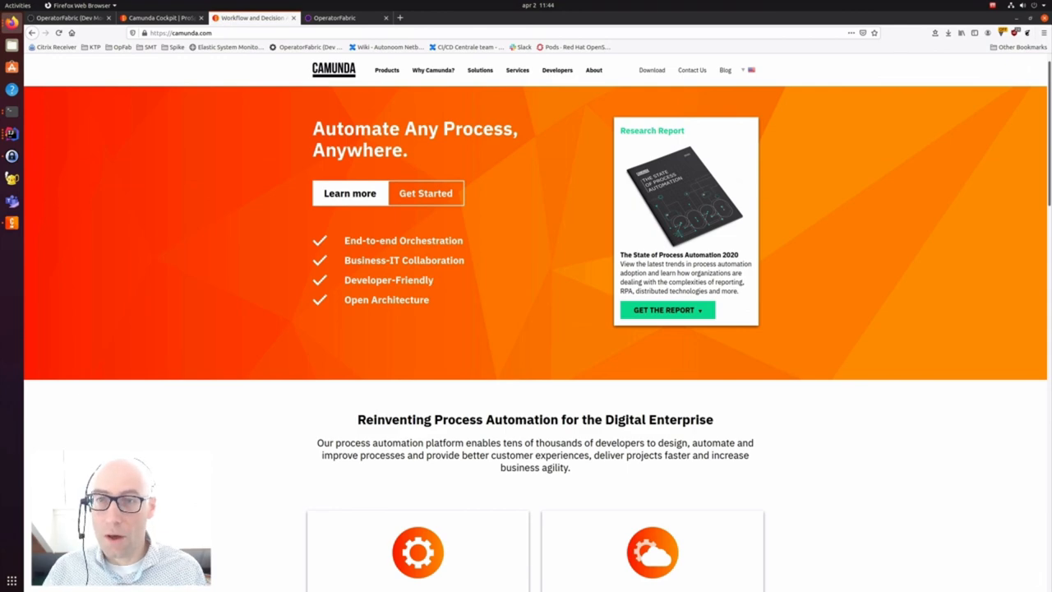
pyautogui.click(337, 17)
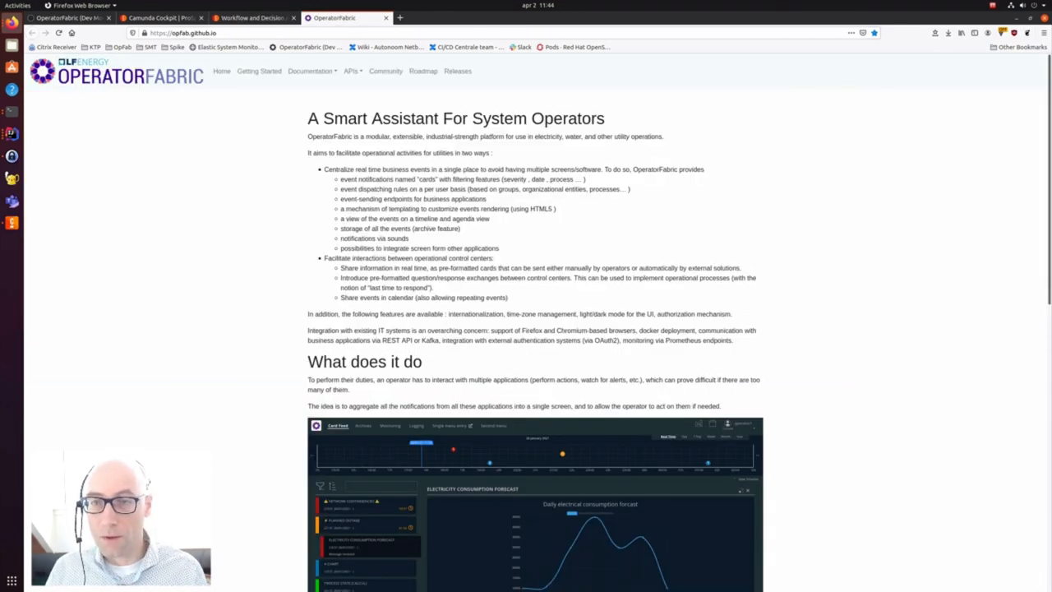